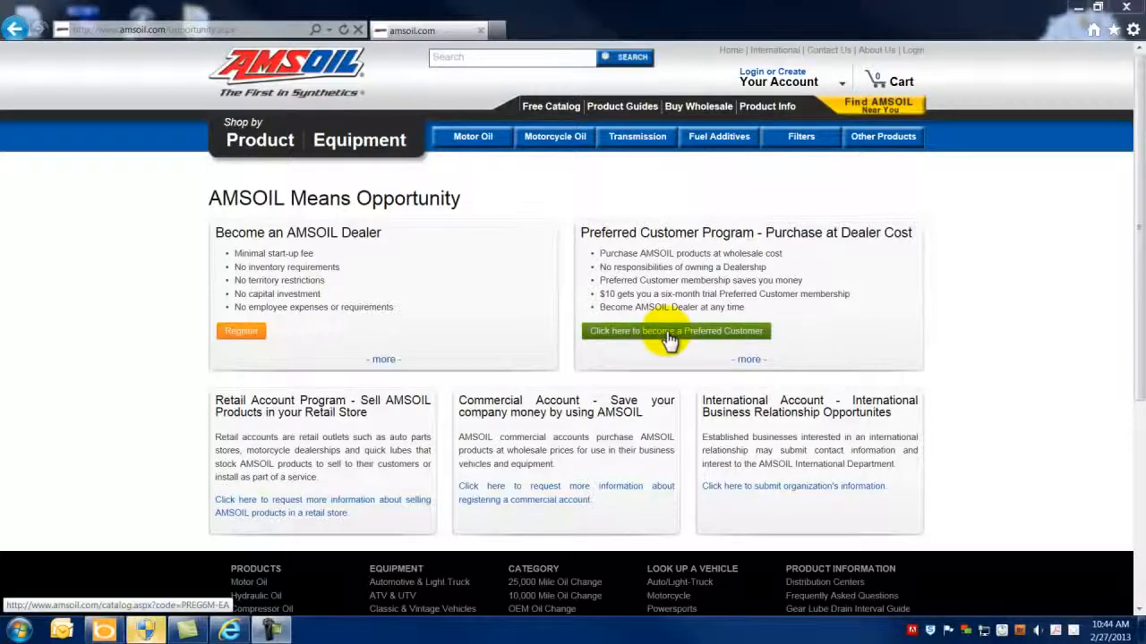
Go to Preferred Customer registration and choose the 1-Year membership package at $20.00.
scroll("down", 3)
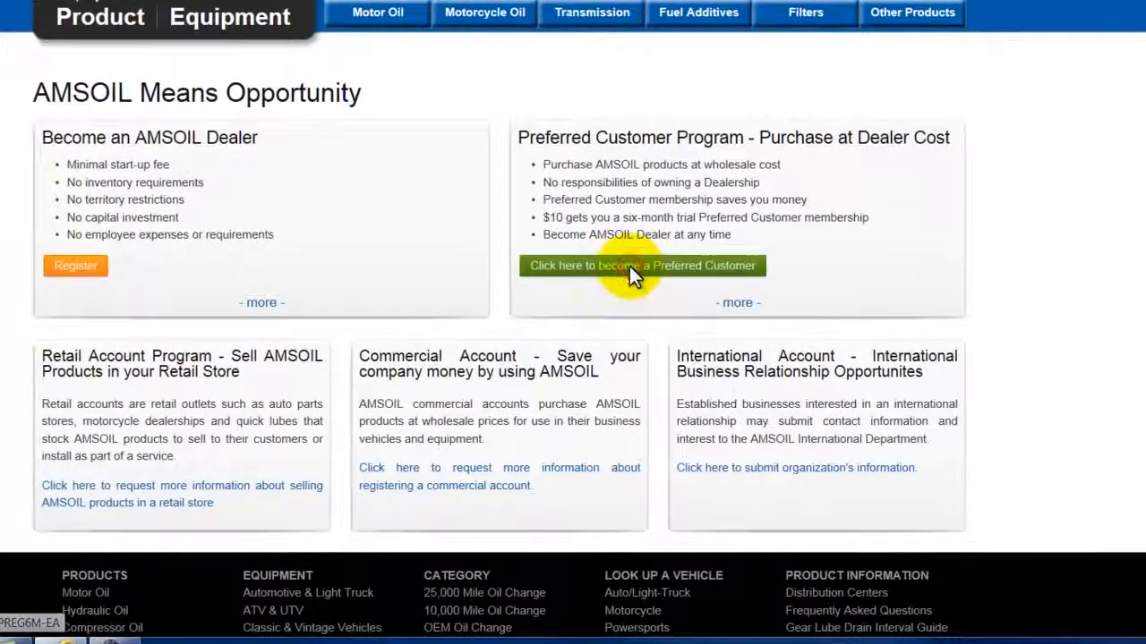
left_click(643, 265)
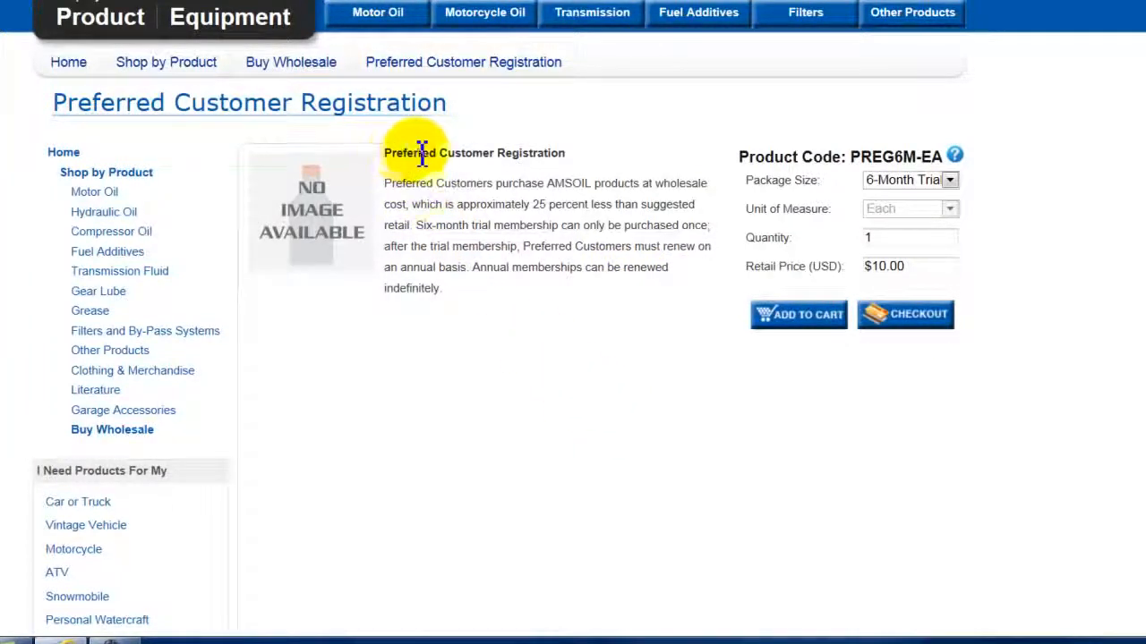
mouse_move(597, 161)
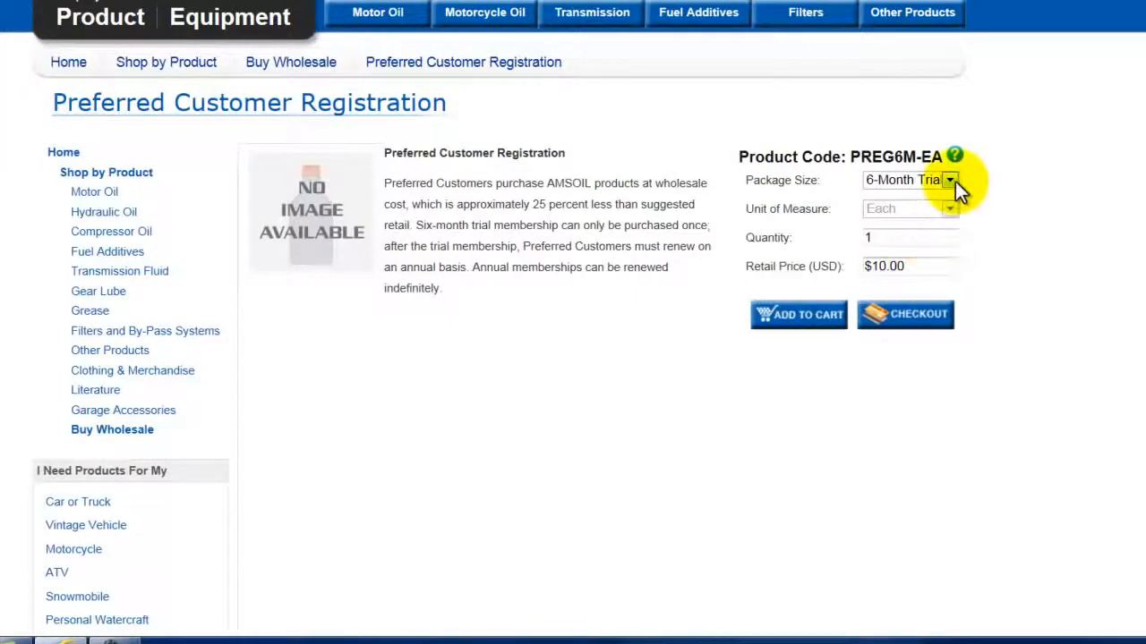
left_click(909, 179)
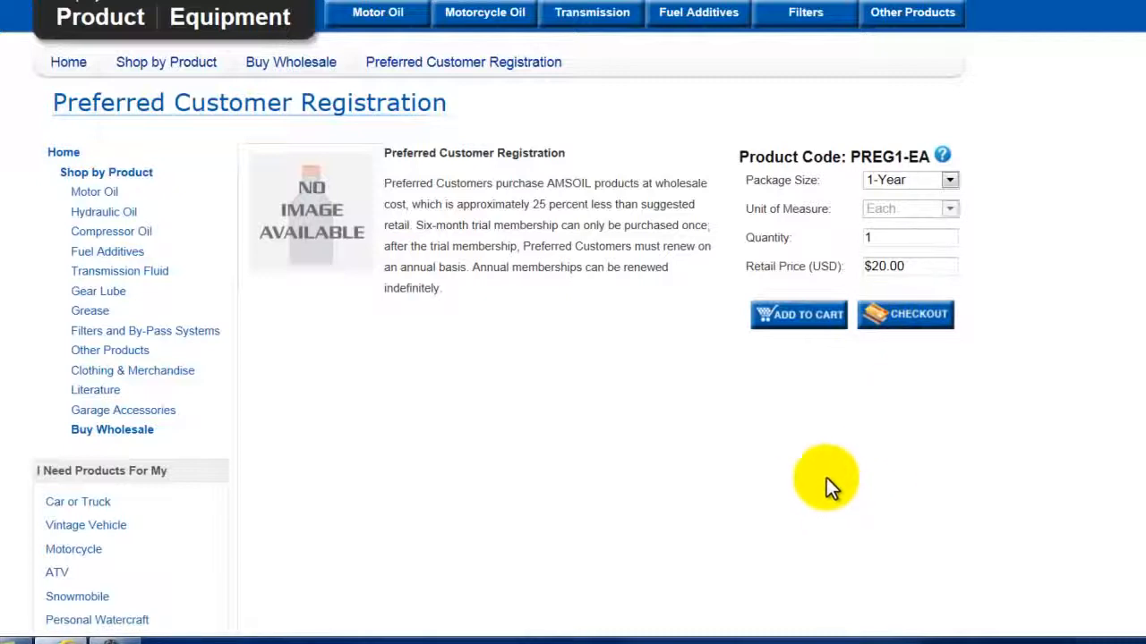
mouse_move(798, 315)
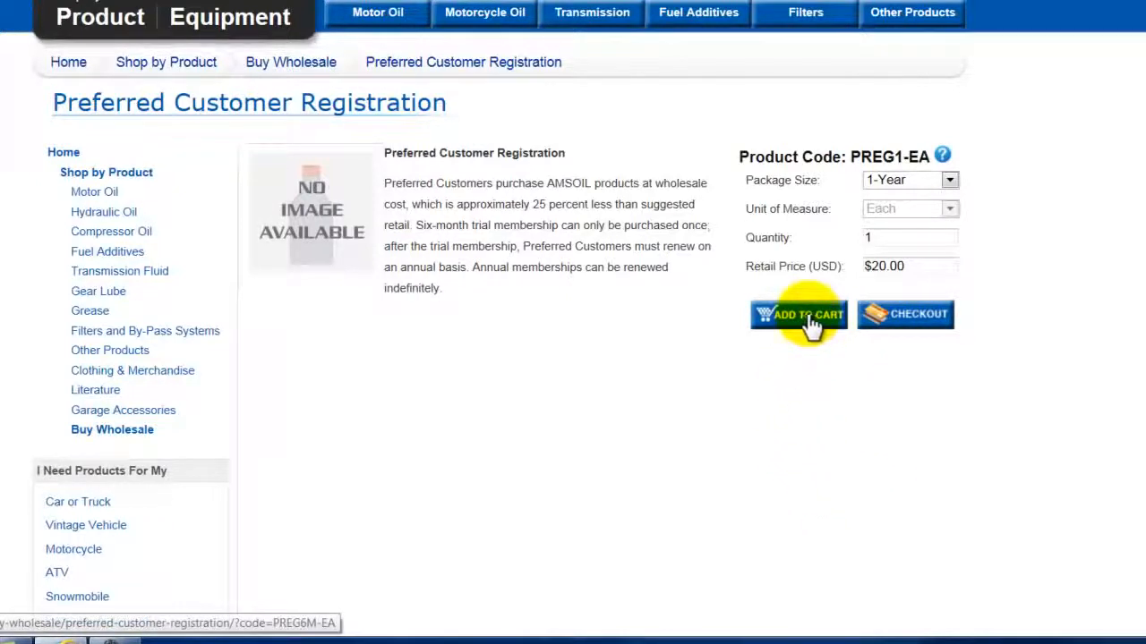
Add the one-year membership to the cart and head to checkout.
left_click(799, 315)
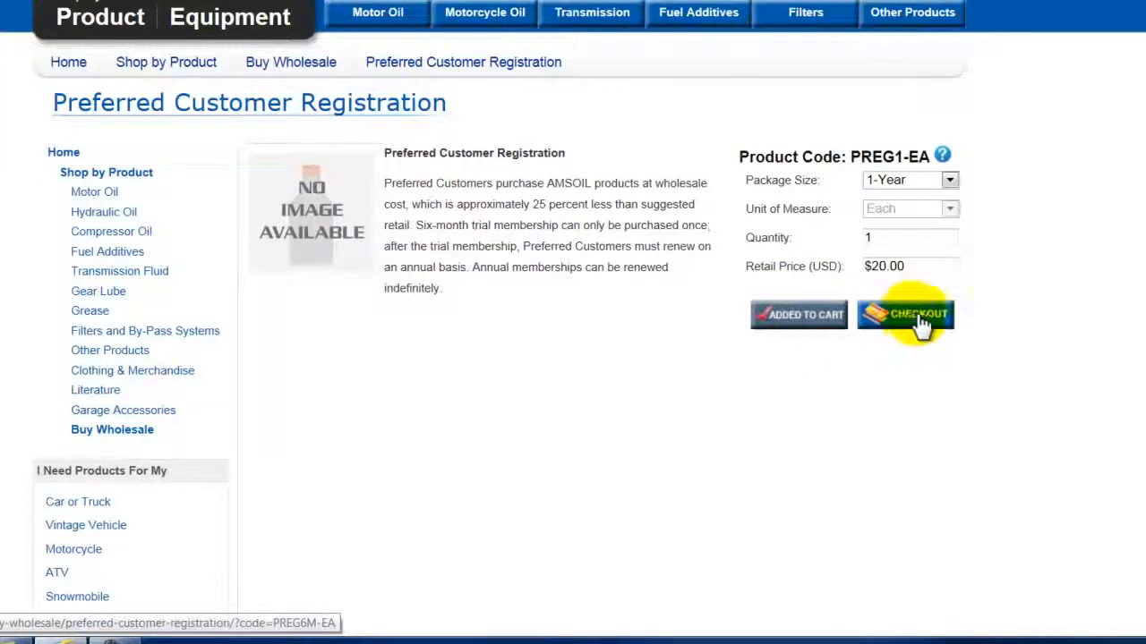
left_click(906, 315)
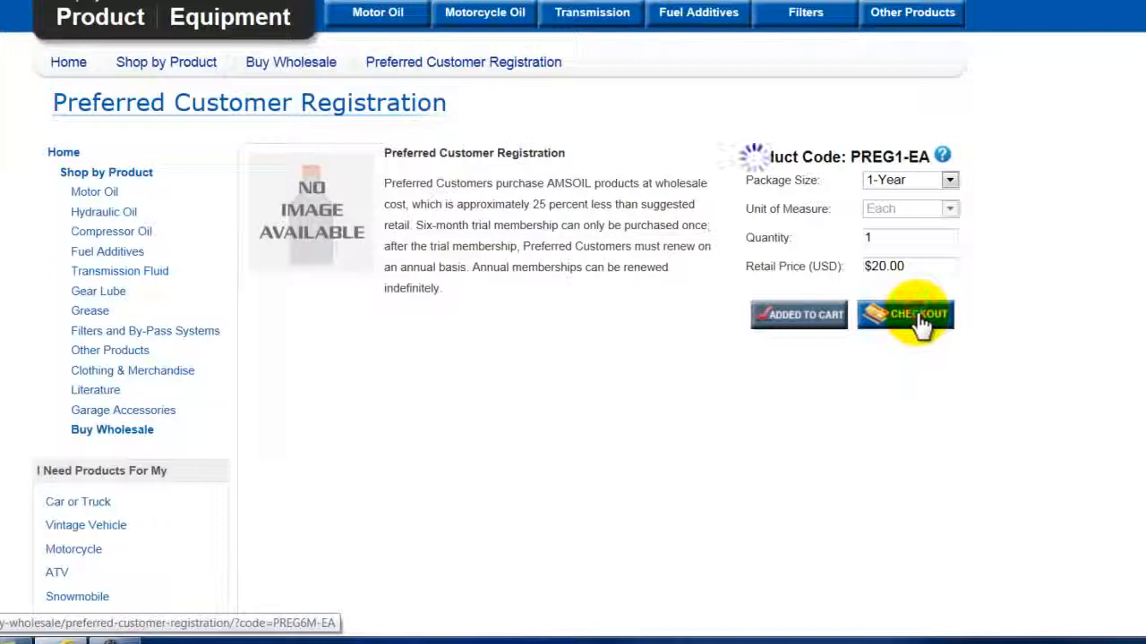
Bring up the cart showing PREG1-EA, quantity 1, with a $20.00 order total.
left_click(906, 315)
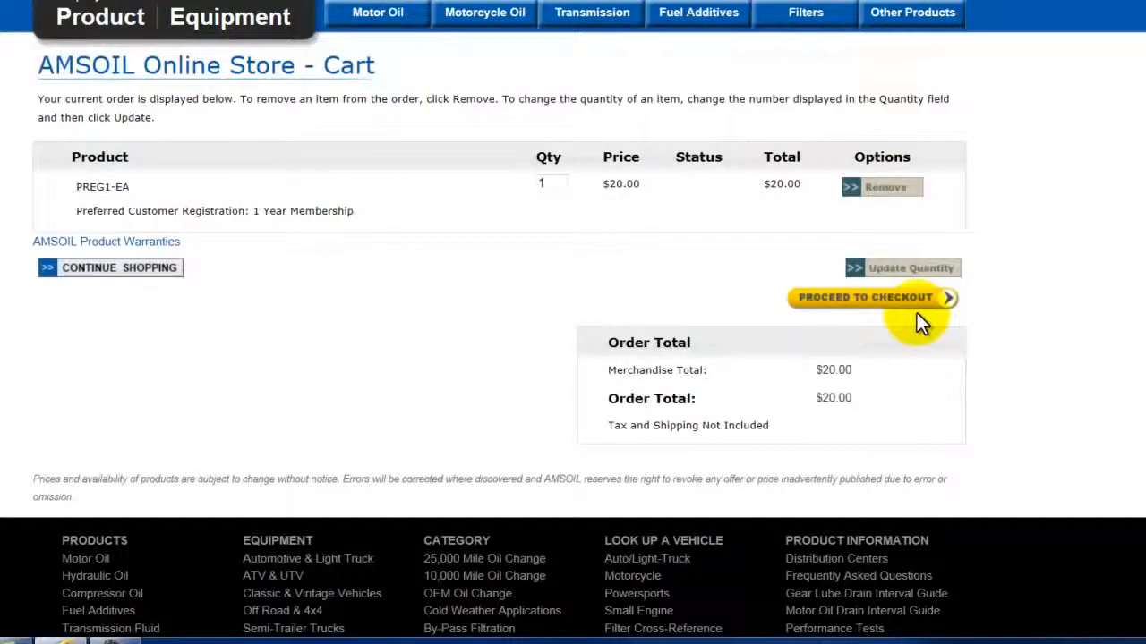
mouse_move(1038, 304)
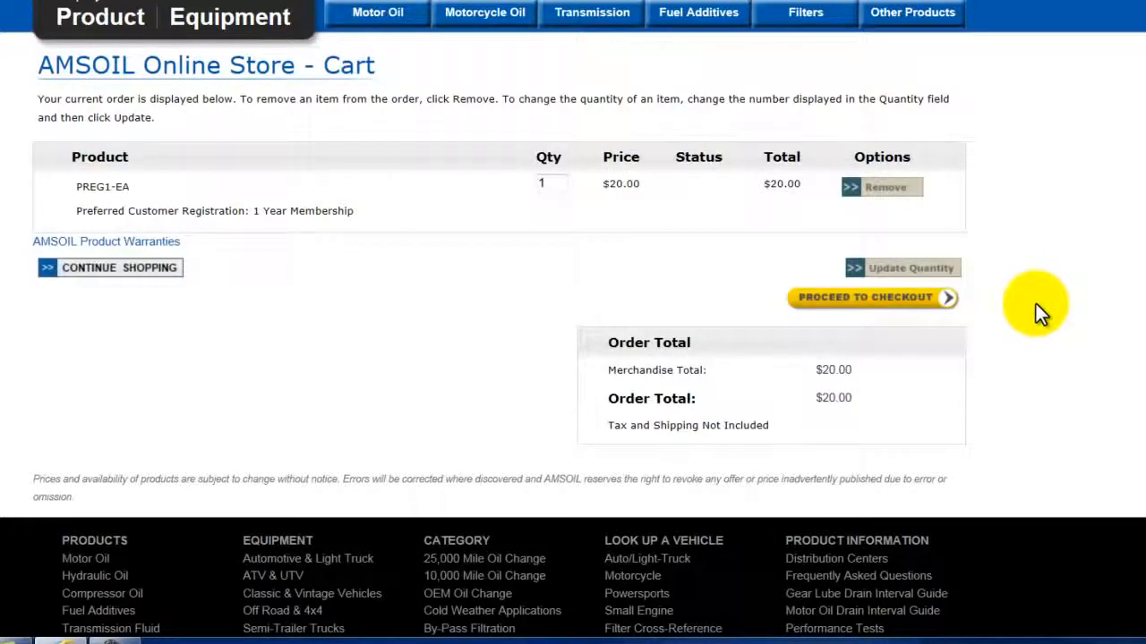
mouse_move(476, 290)
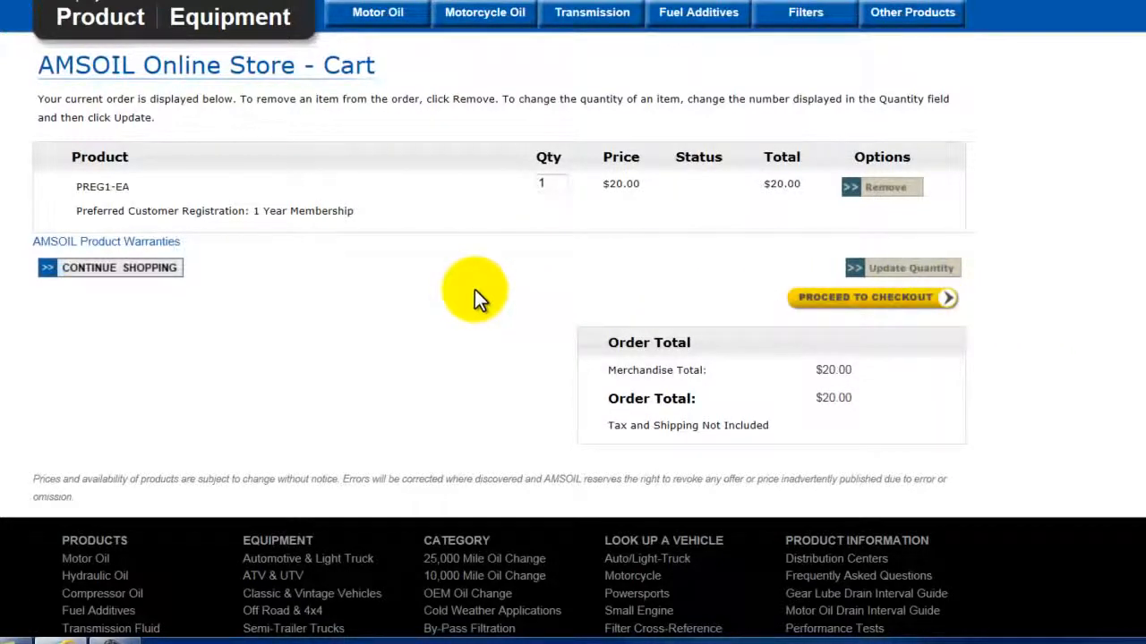
mouse_move(461, 296)
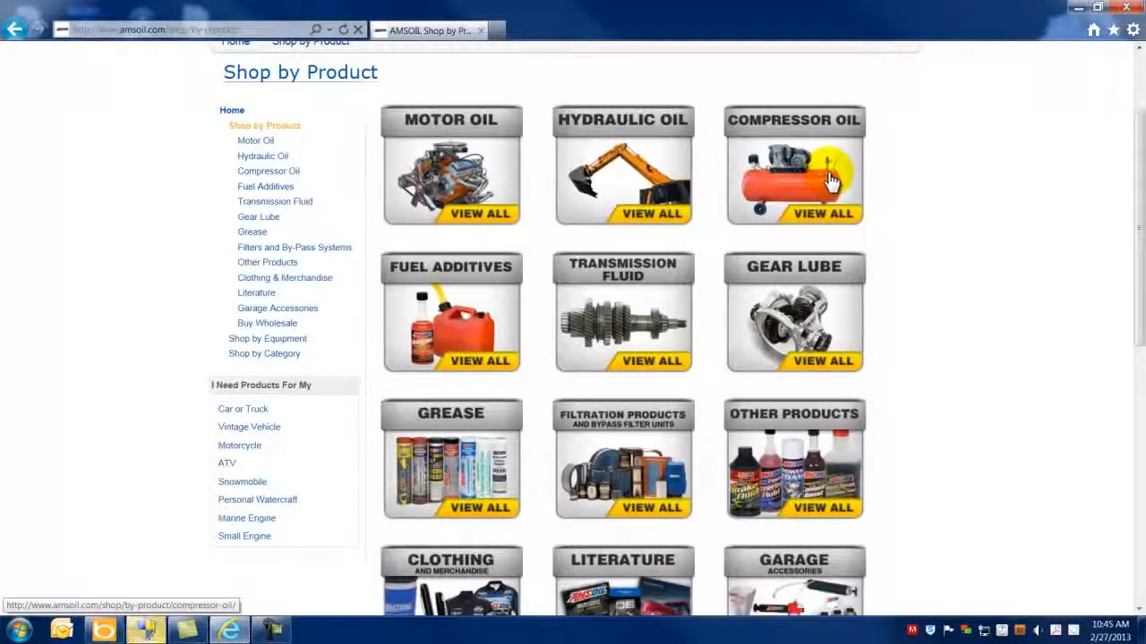
mouse_move(904, 188)
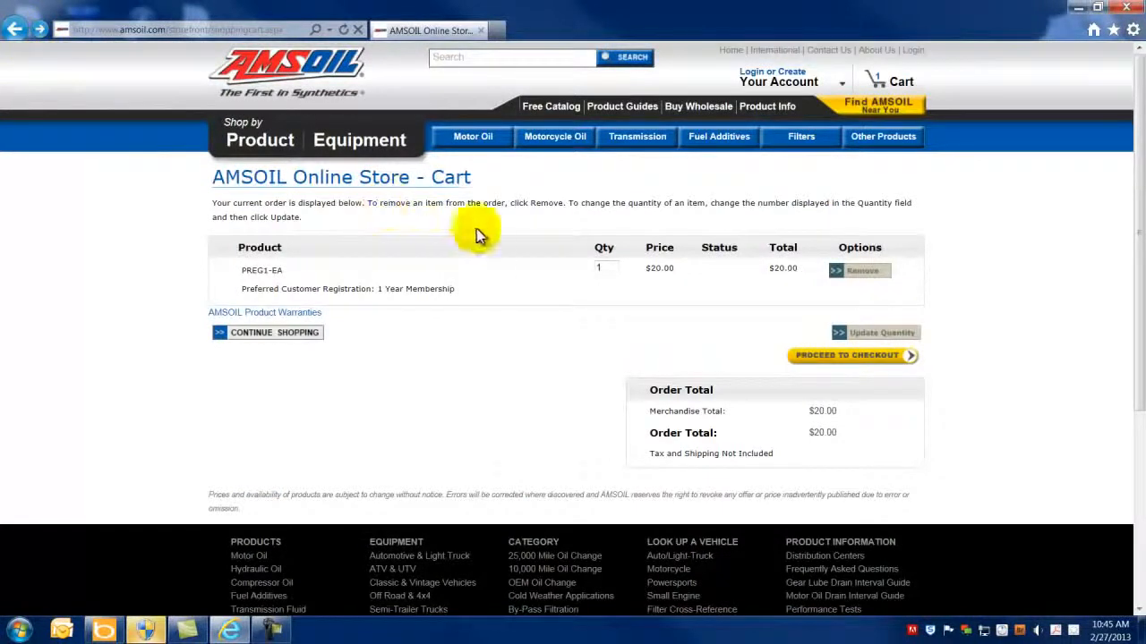
mouse_move(784, 289)
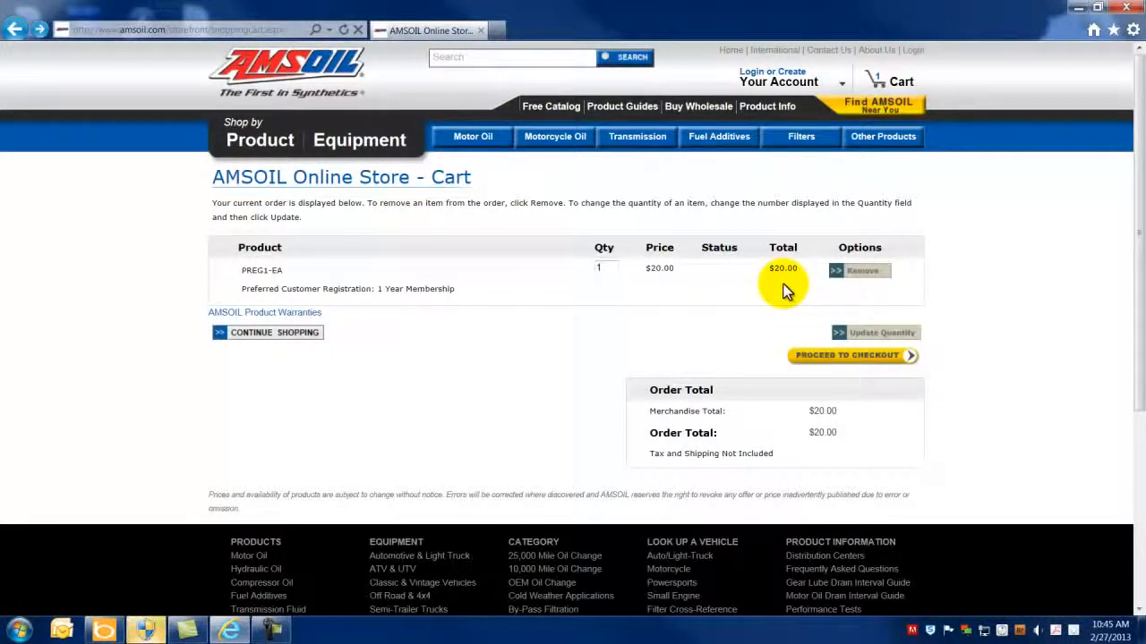
mouse_move(794, 301)
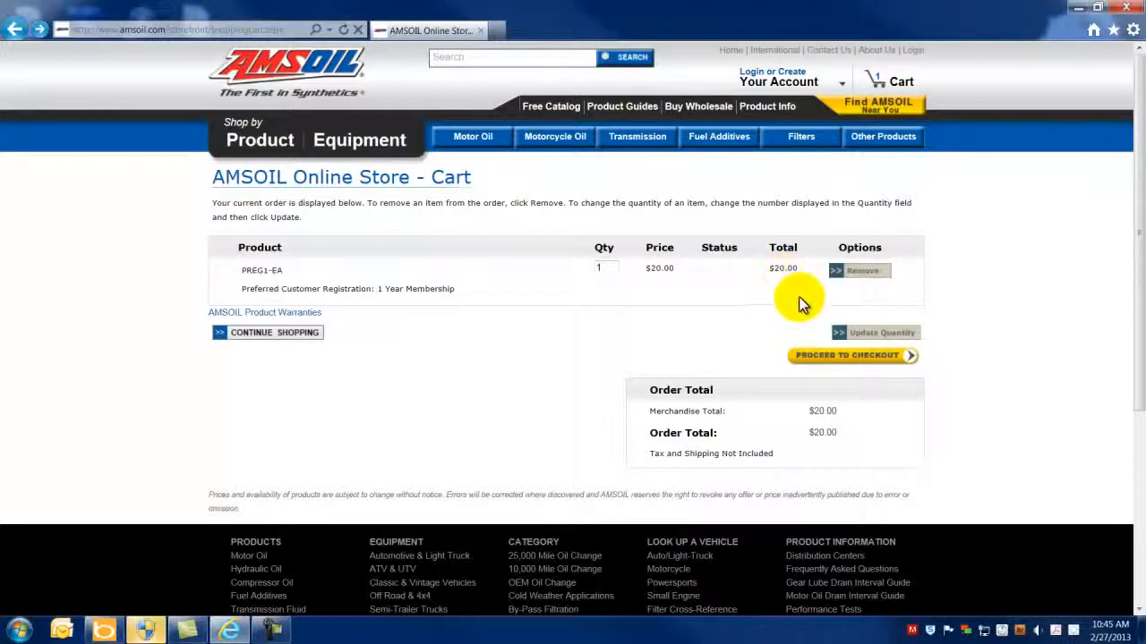
mouse_move(845, 354)
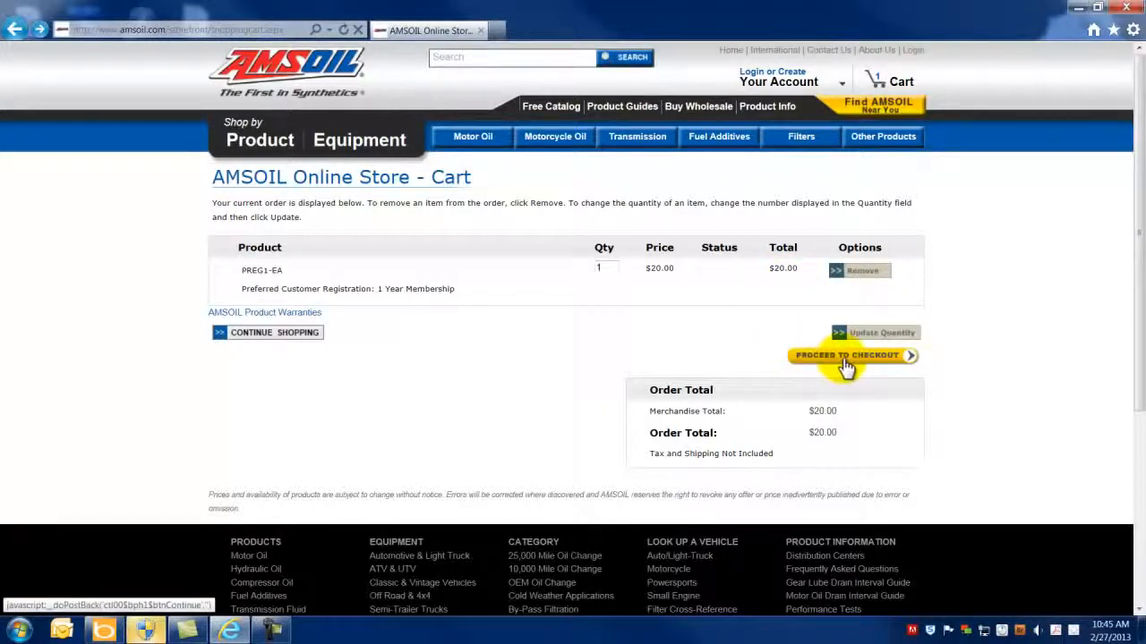
Proceed to checkout from the cart, reaching the AMSOIL Login page.
left_click(845, 354)
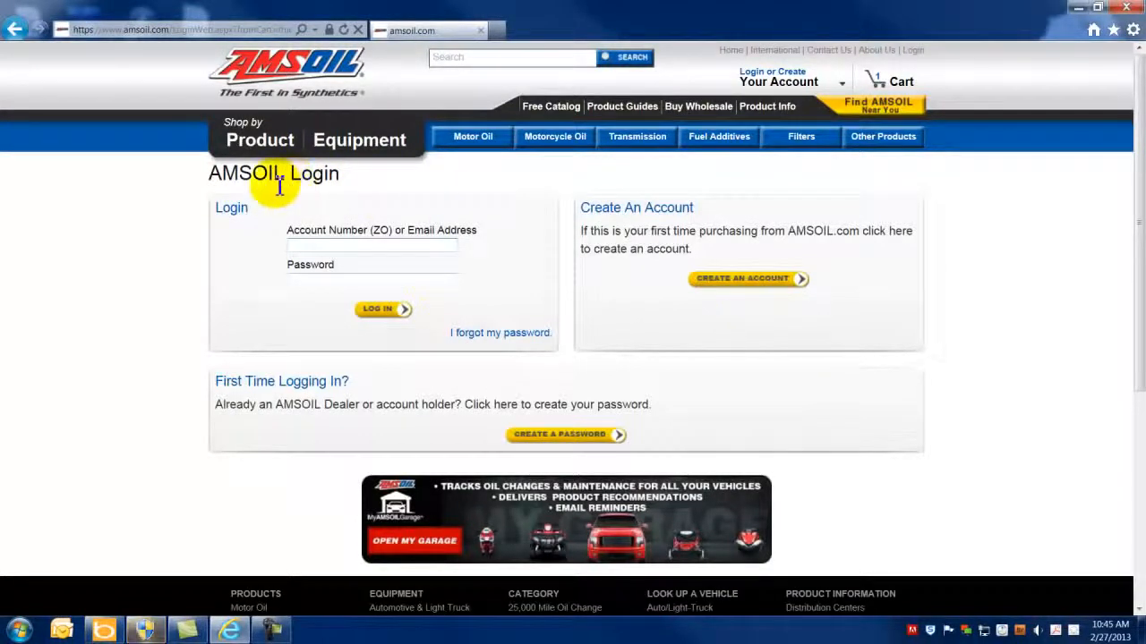
mouse_move(349, 190)
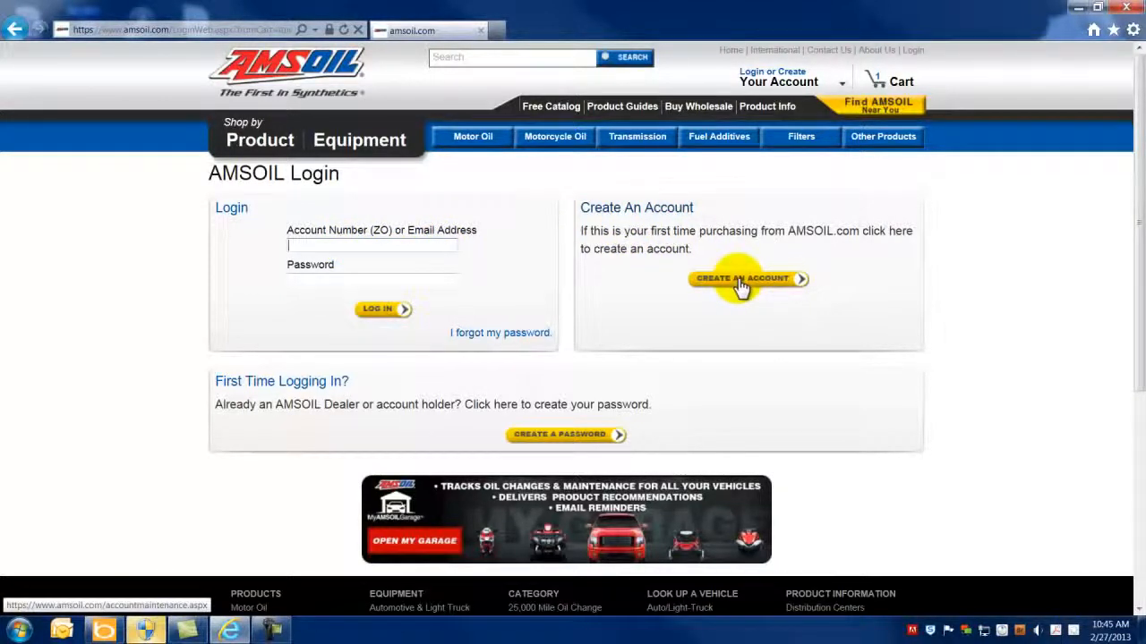
left_click(743, 280)
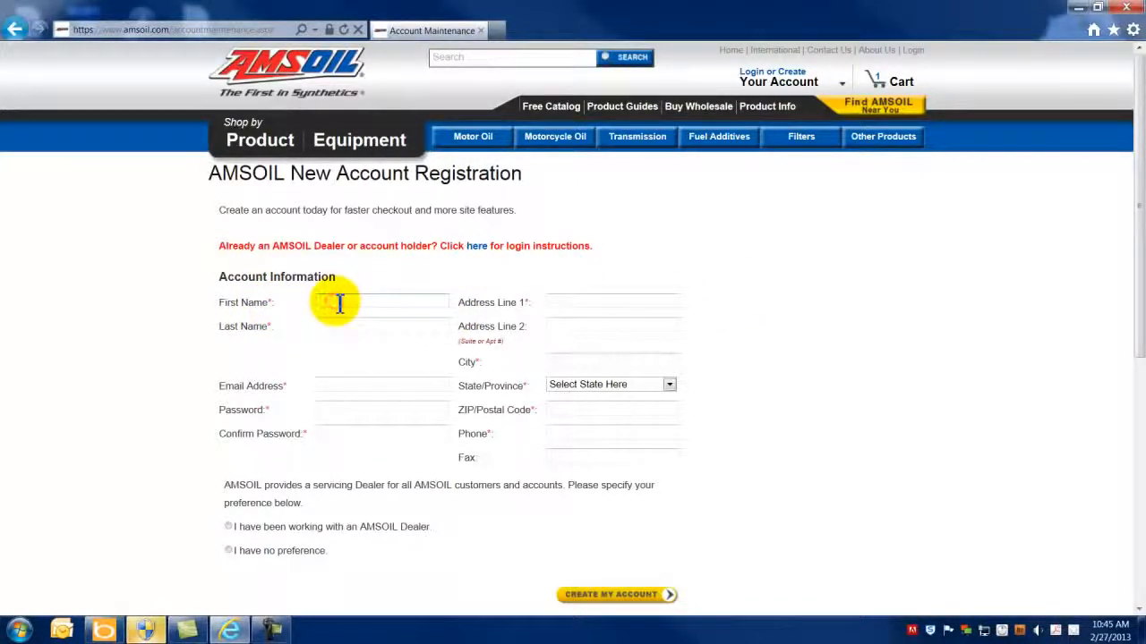
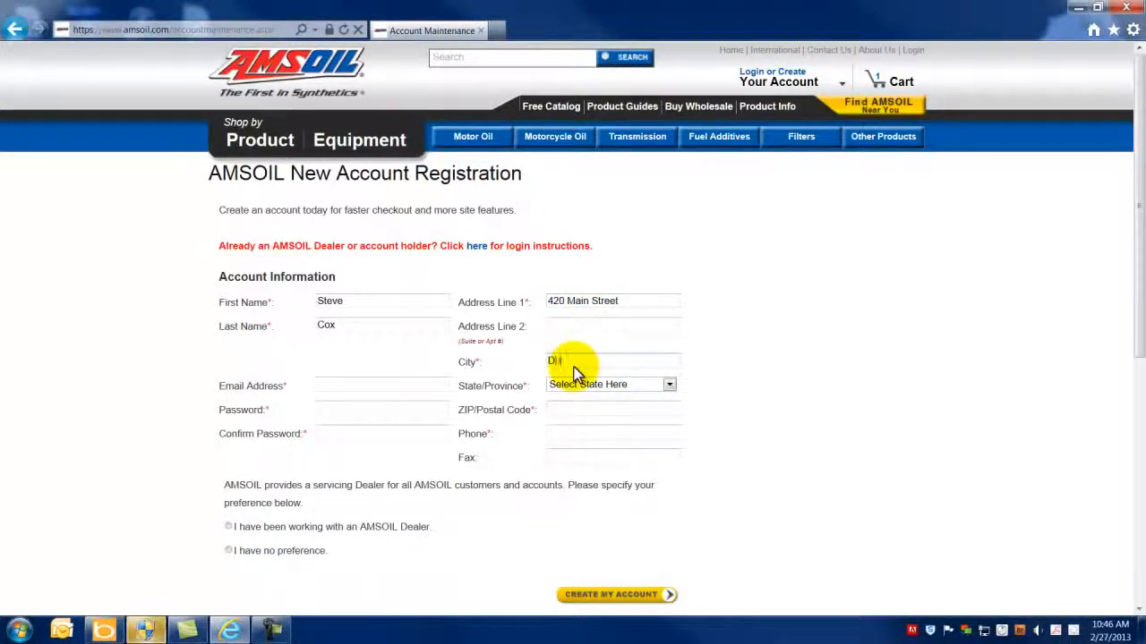
type("uluth")
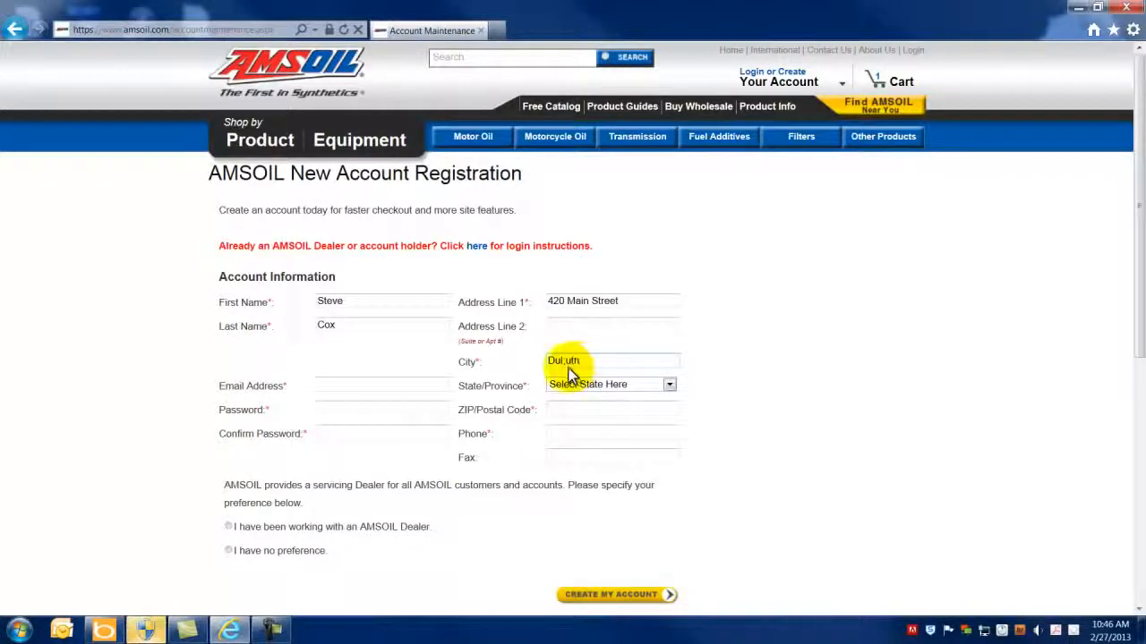
key("BackSpace")
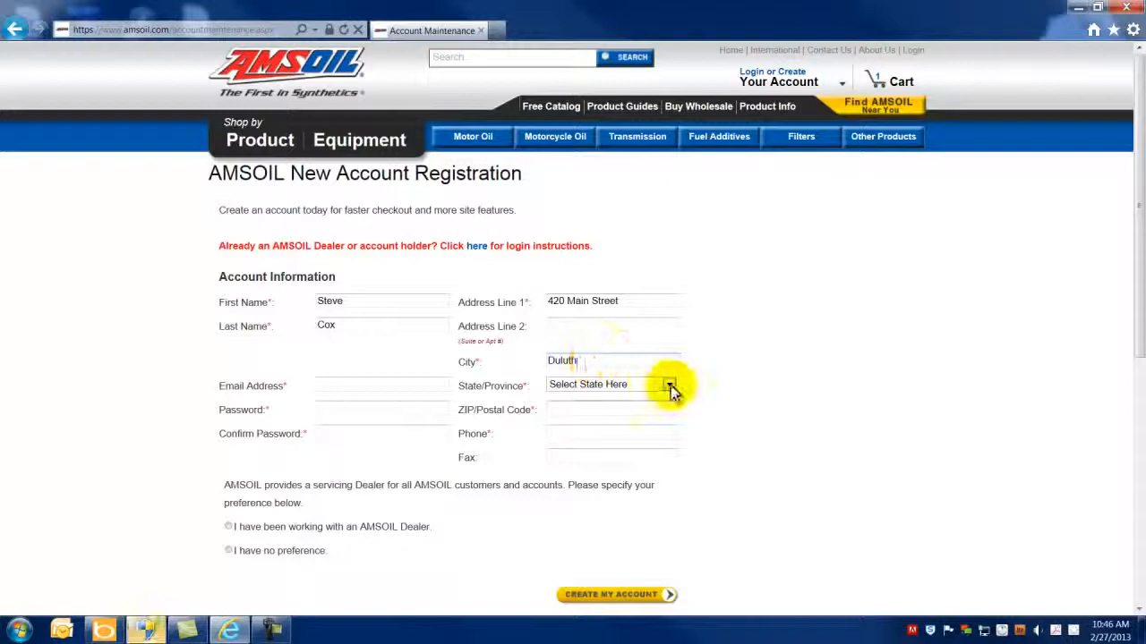
left_click(670, 383)
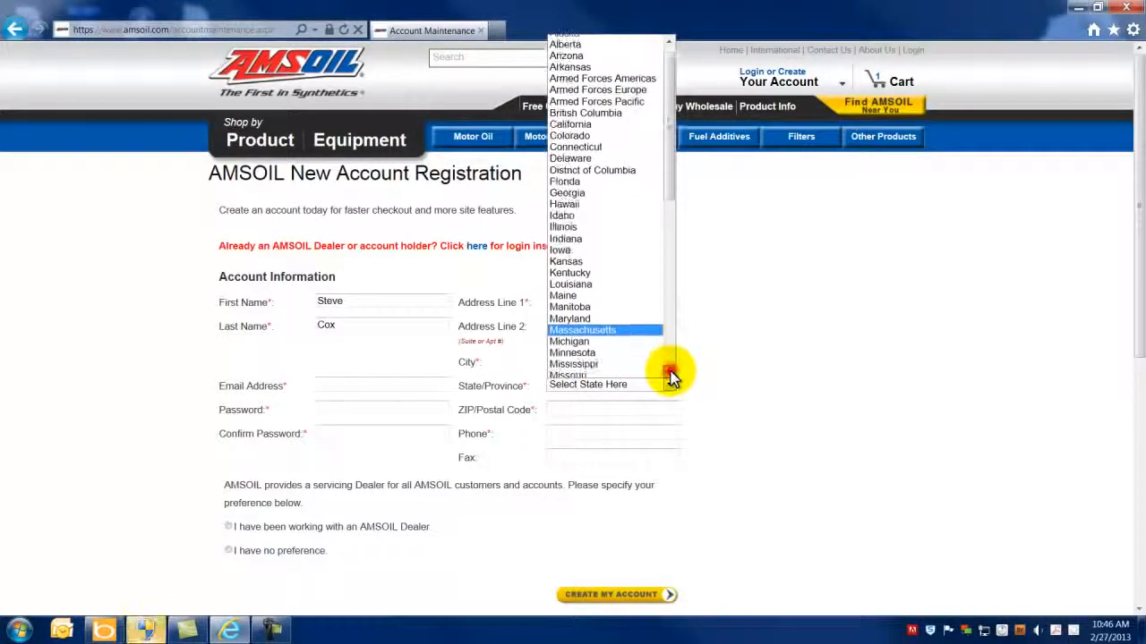
left_click(573, 353)
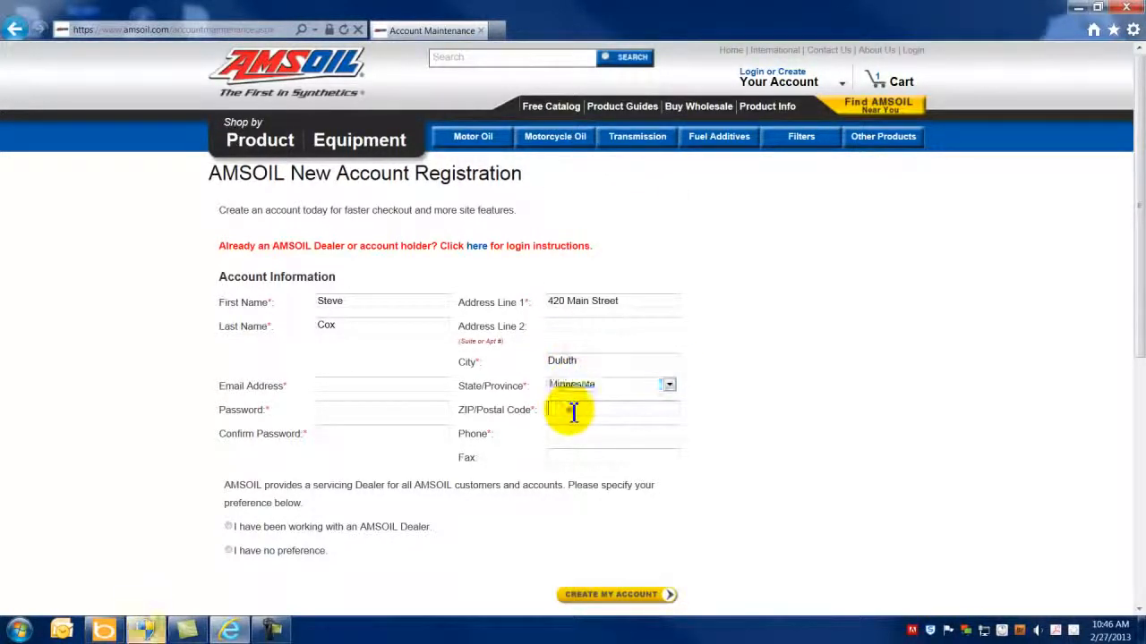
type("55801")
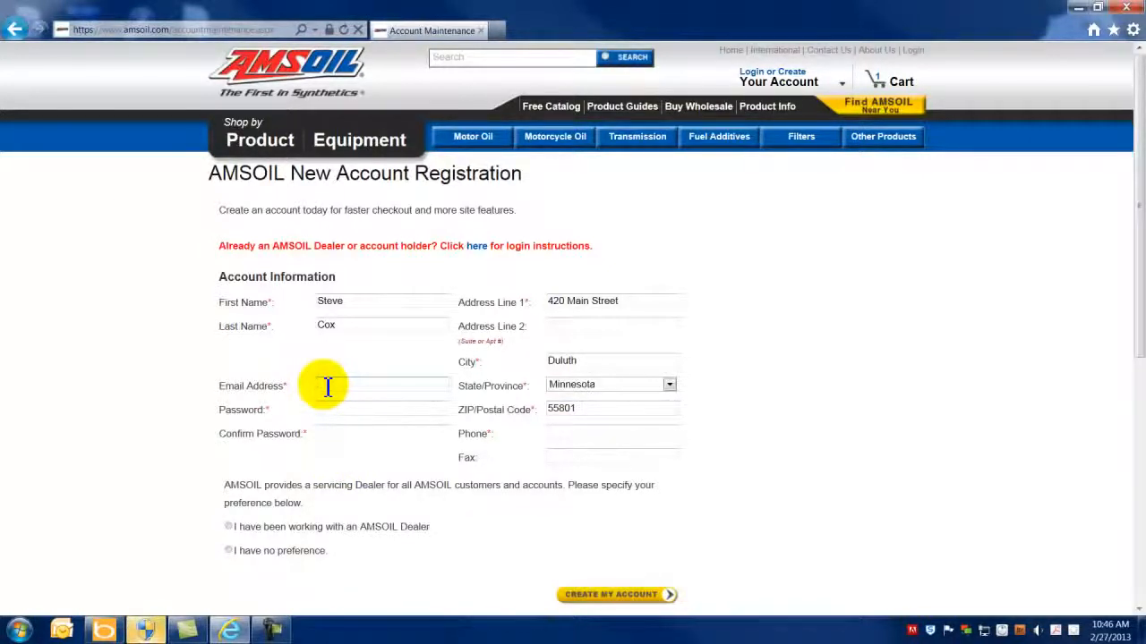
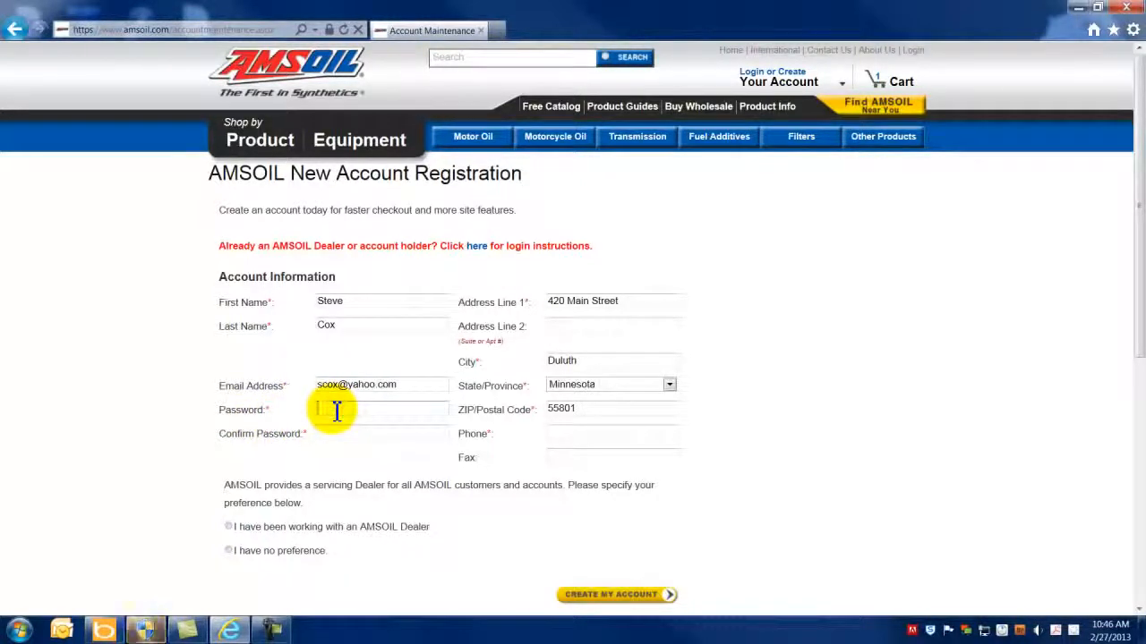
Enter the account password, its confirmation, and a phone number starting 218.
left_click(379, 410)
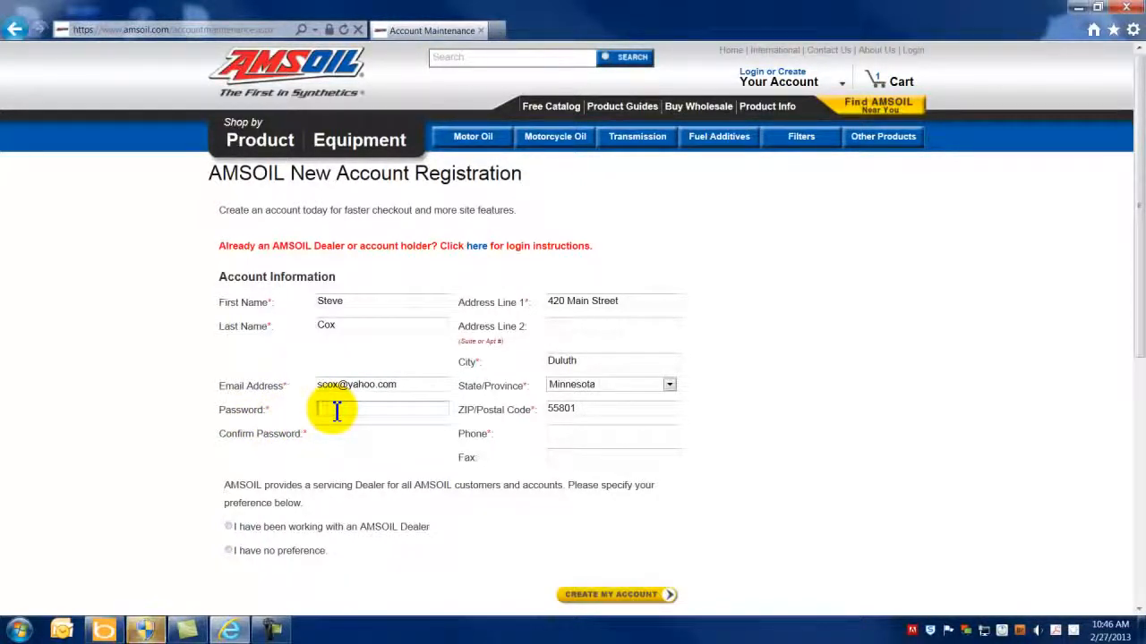
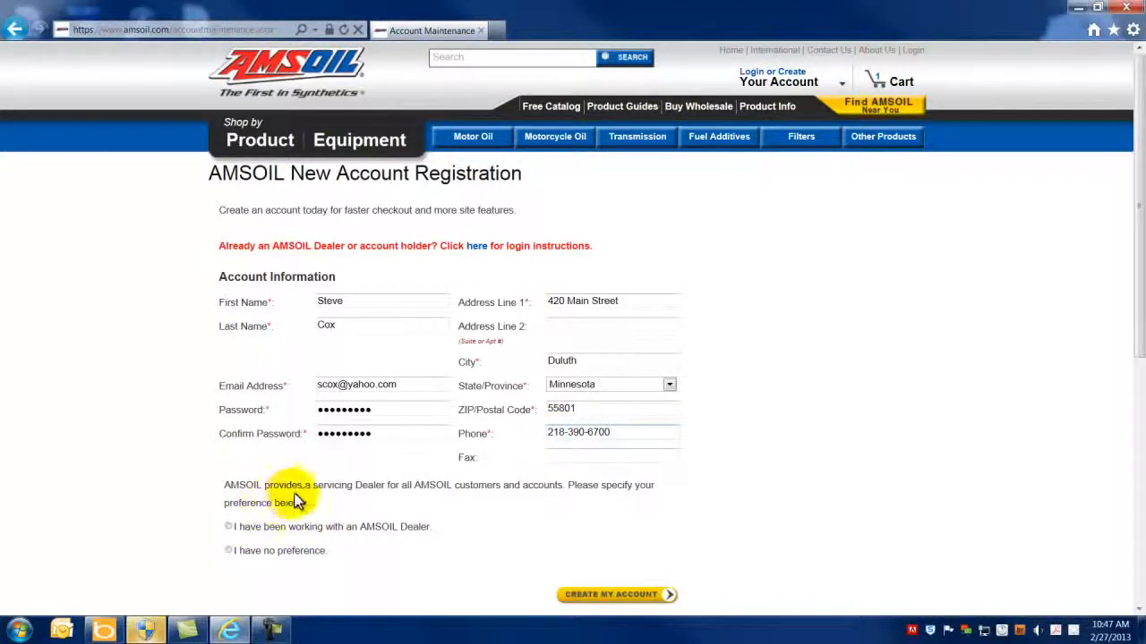
mouse_move(344, 519)
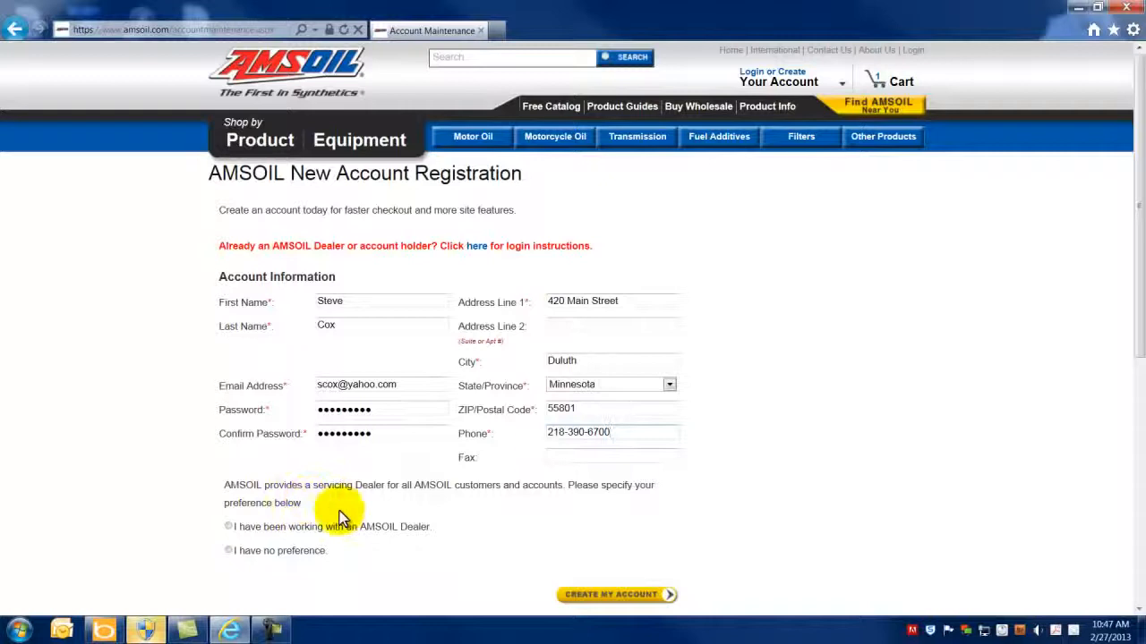
mouse_move(351, 544)
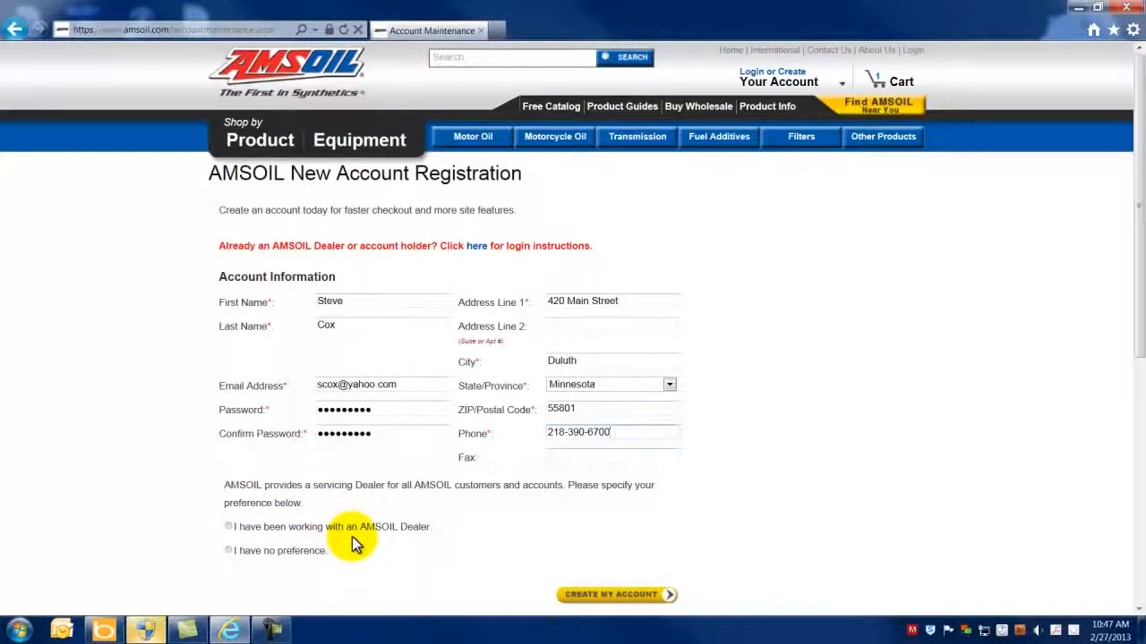
mouse_move(383, 540)
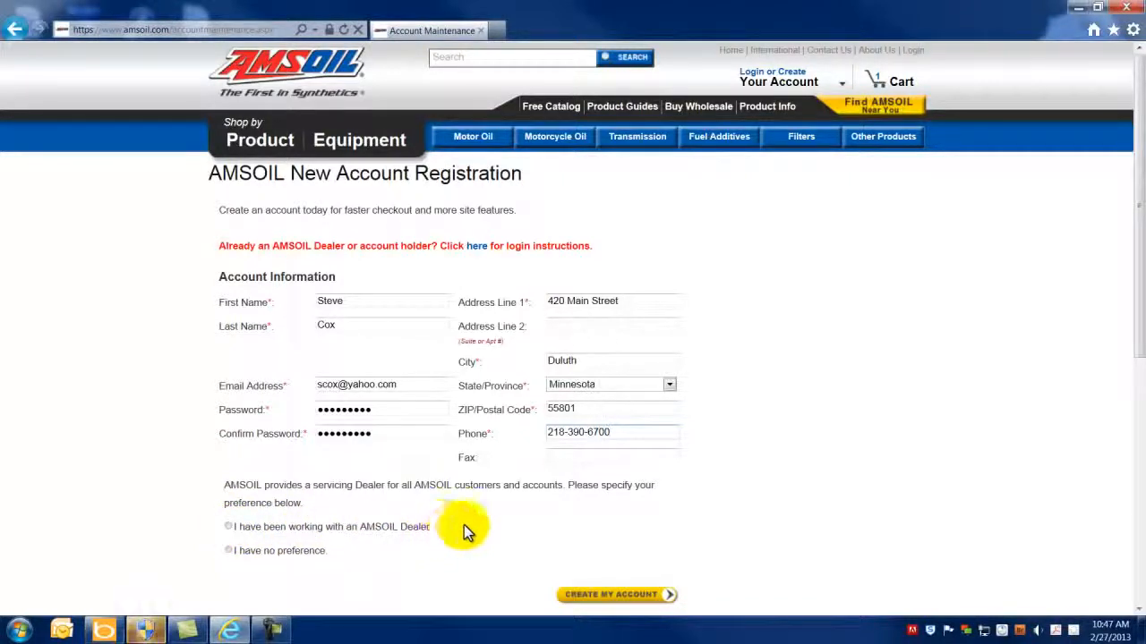
mouse_move(475, 533)
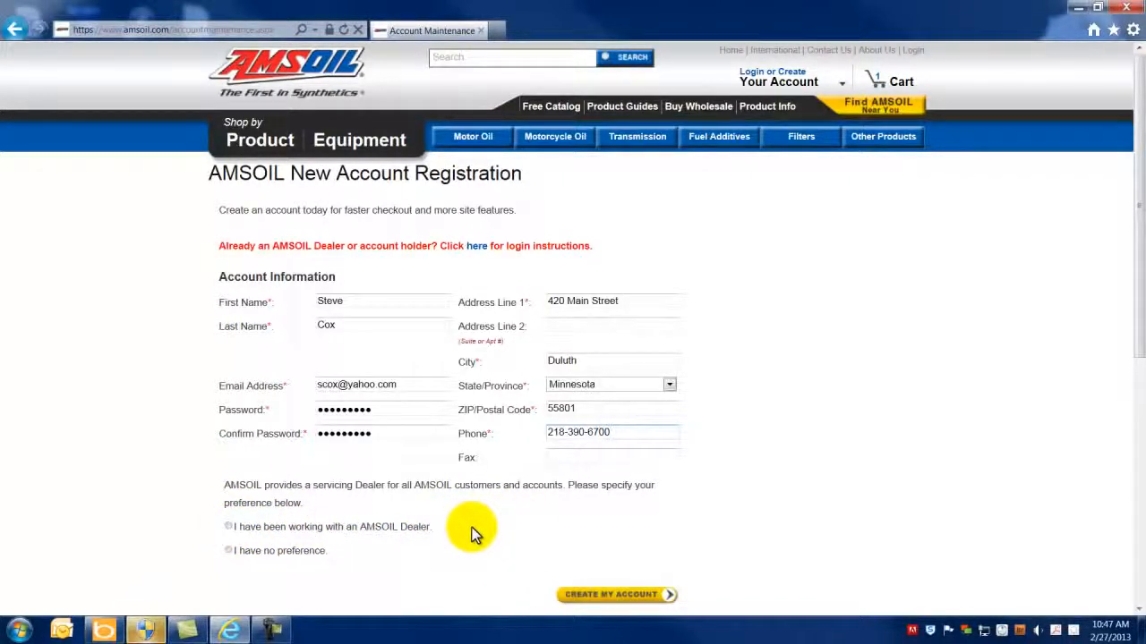
mouse_move(528, 535)
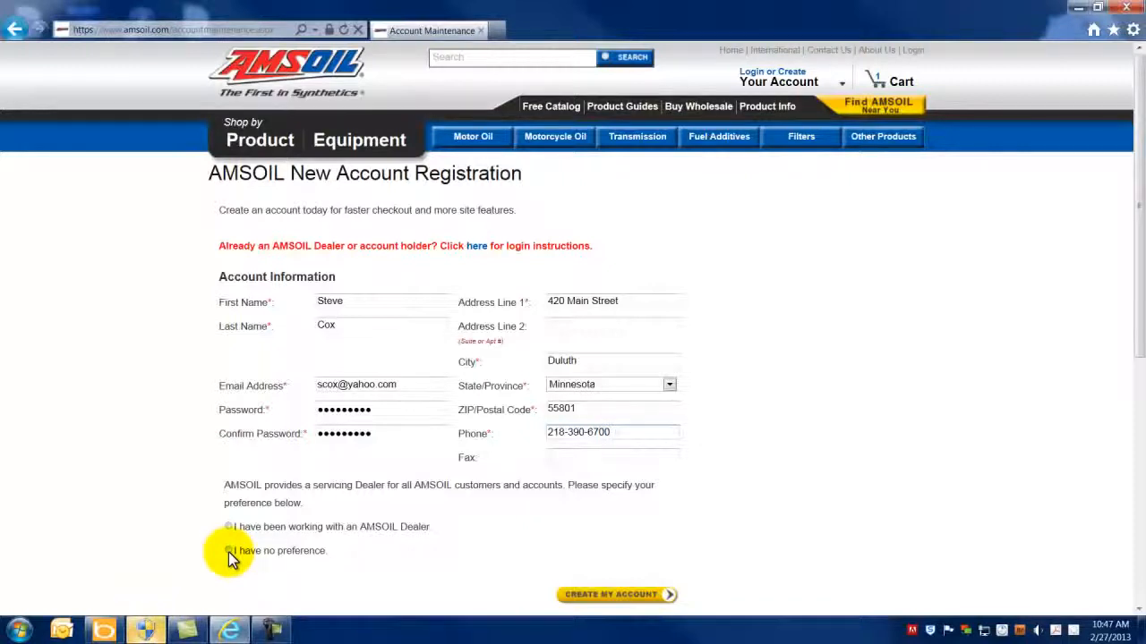
Mark 'I have no preference' for servicing dealer and create the account.
left_click(612, 432)
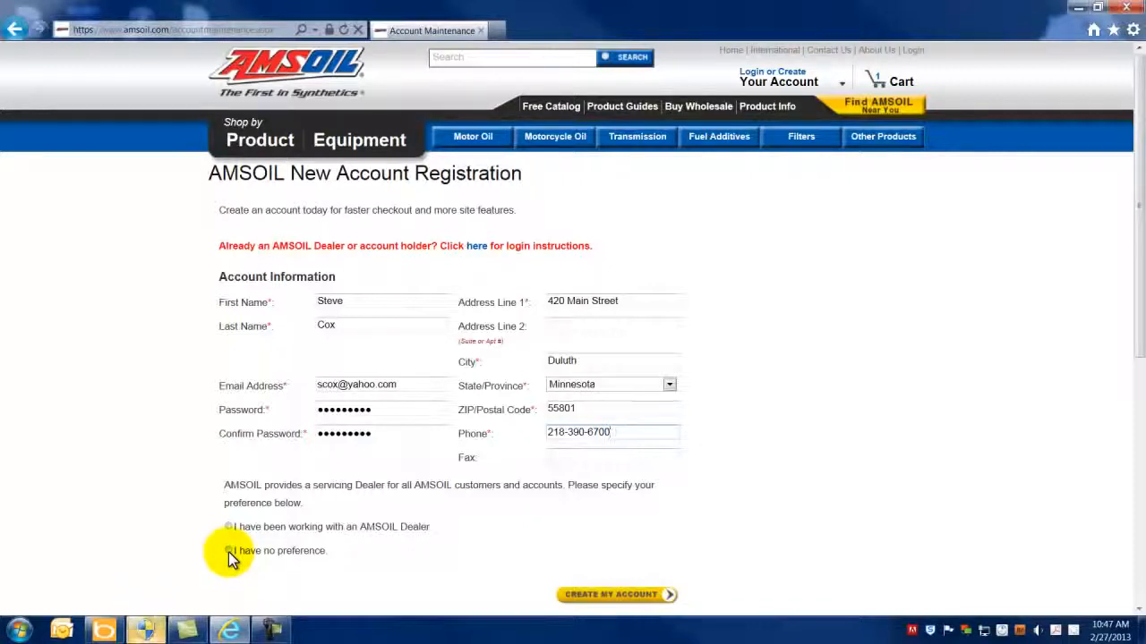
left_click(229, 552)
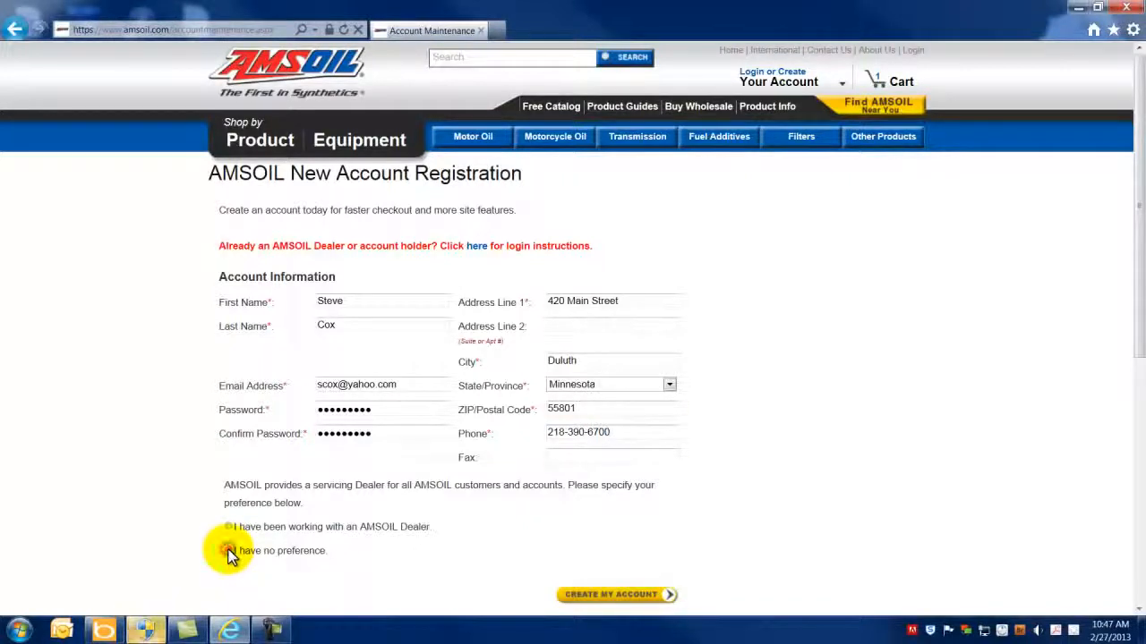
left_click(229, 550)
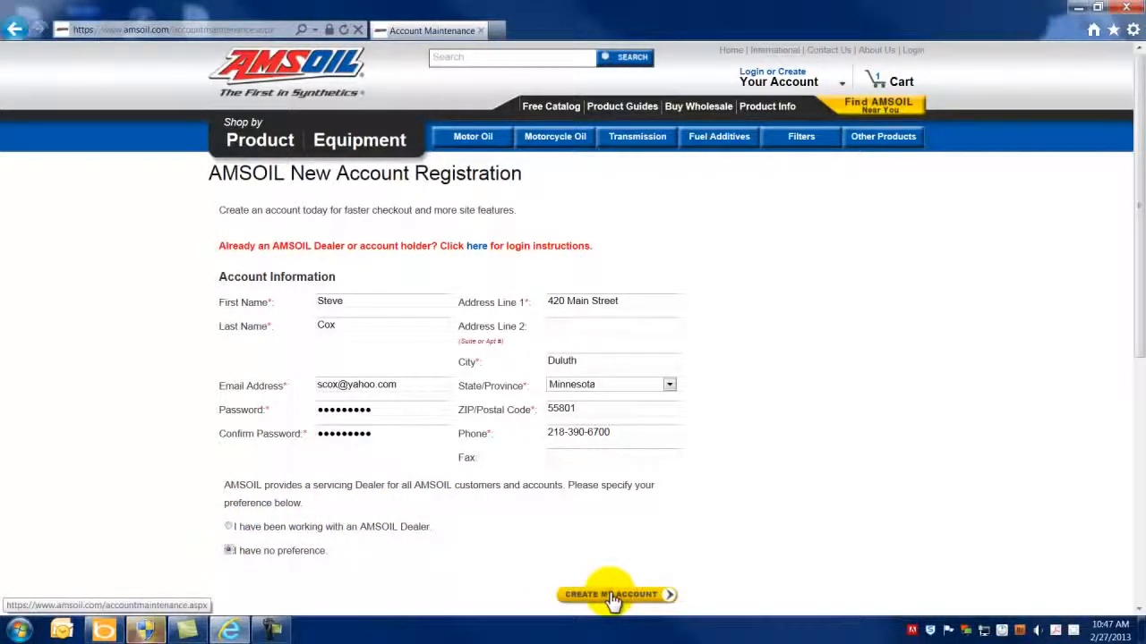
left_click(613, 594)
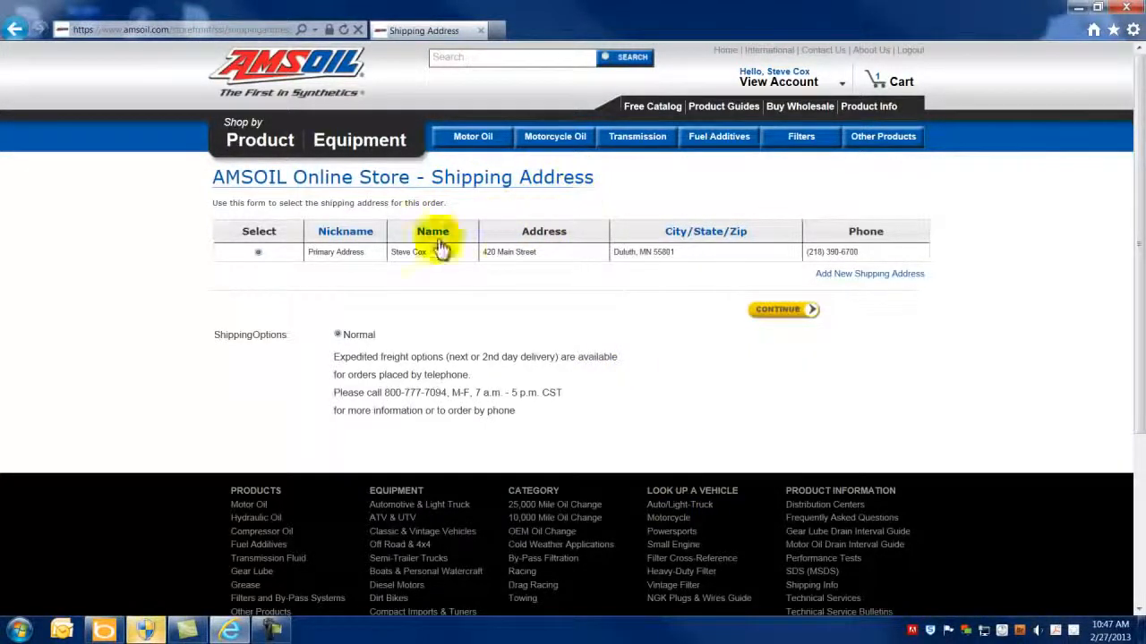
mouse_move(510, 269)
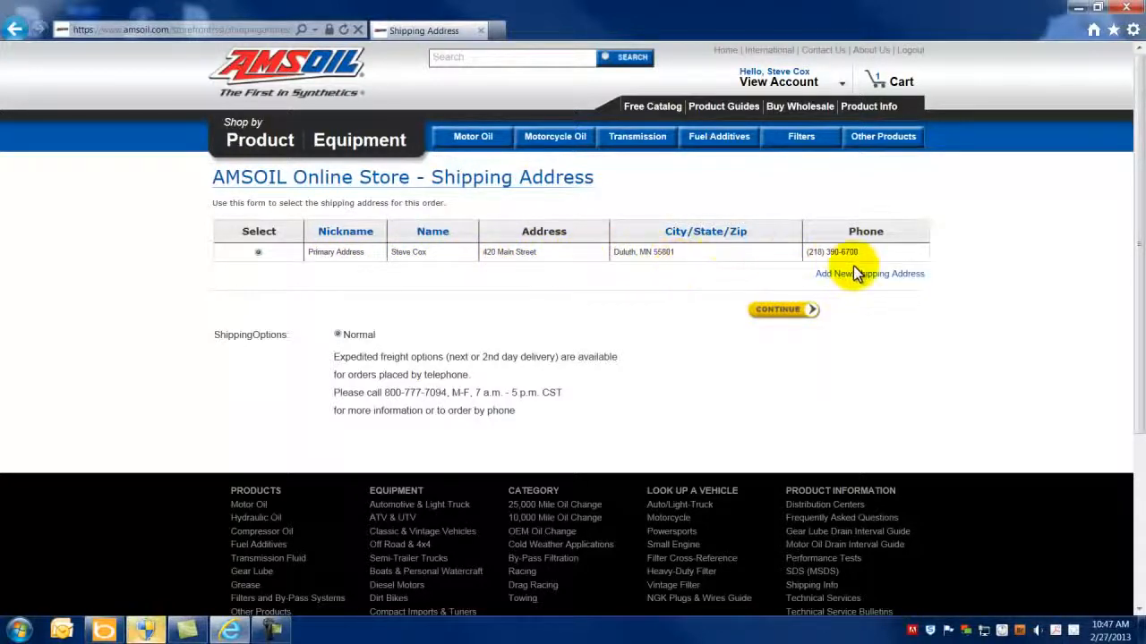
mouse_move(347, 349)
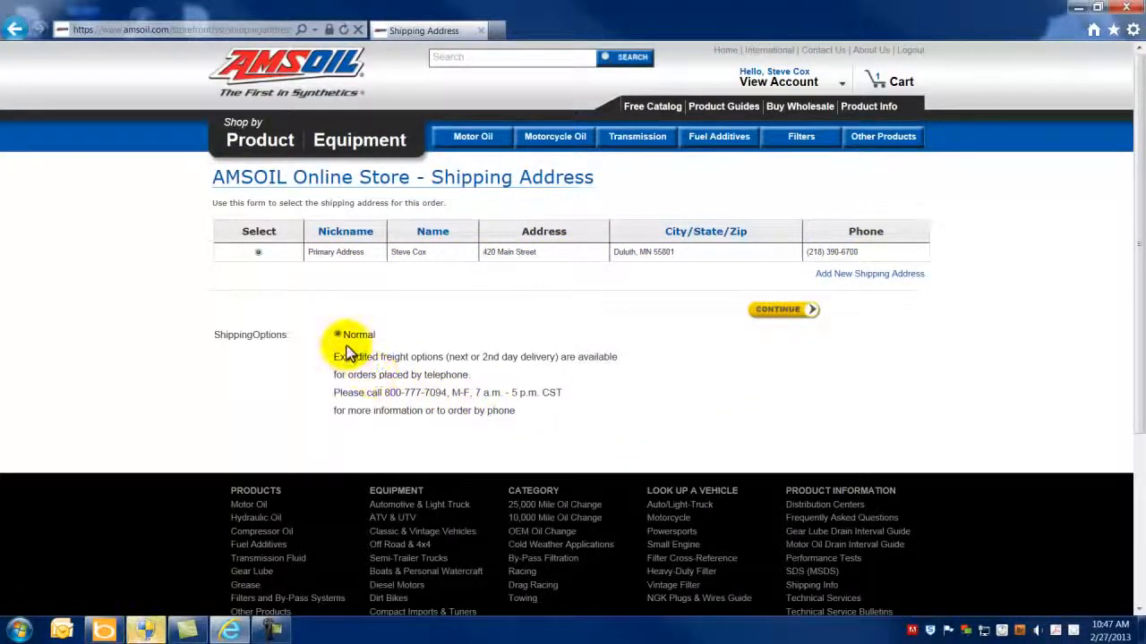
mouse_move(505, 336)
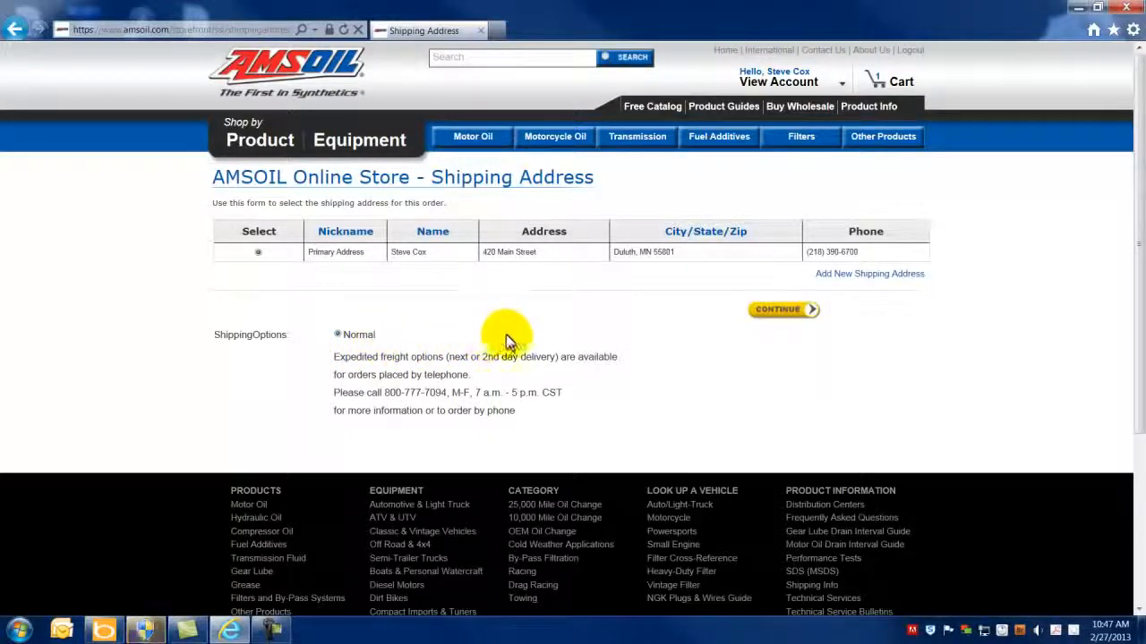
mouse_move(577, 341)
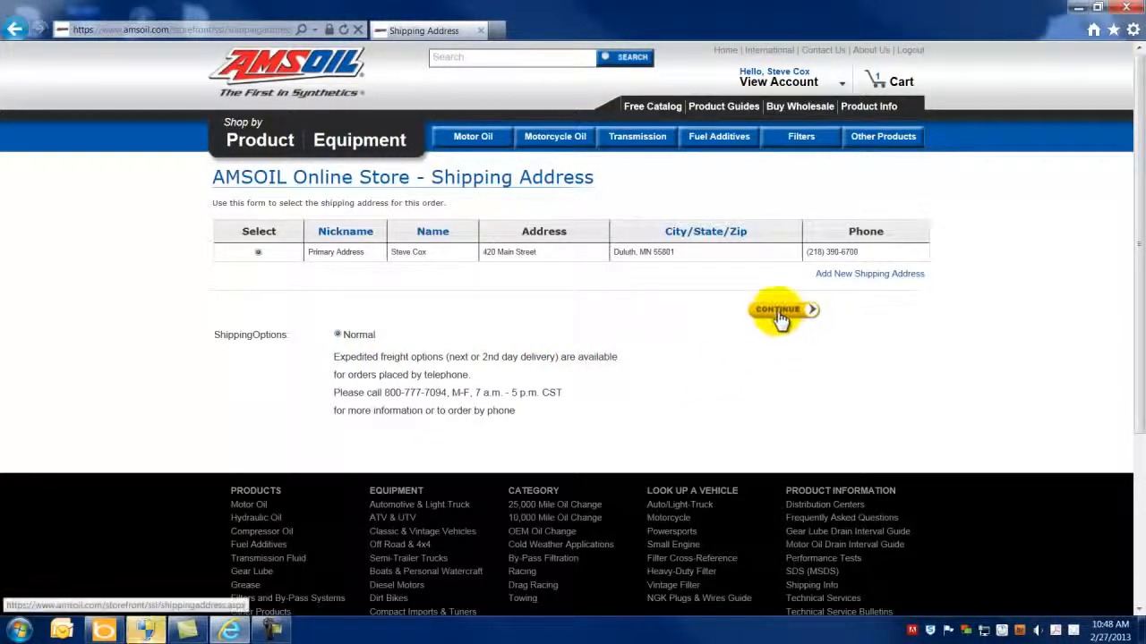
Keep the primary address with Normal shipping and continue to the Shipment Summary.
left_click(780, 308)
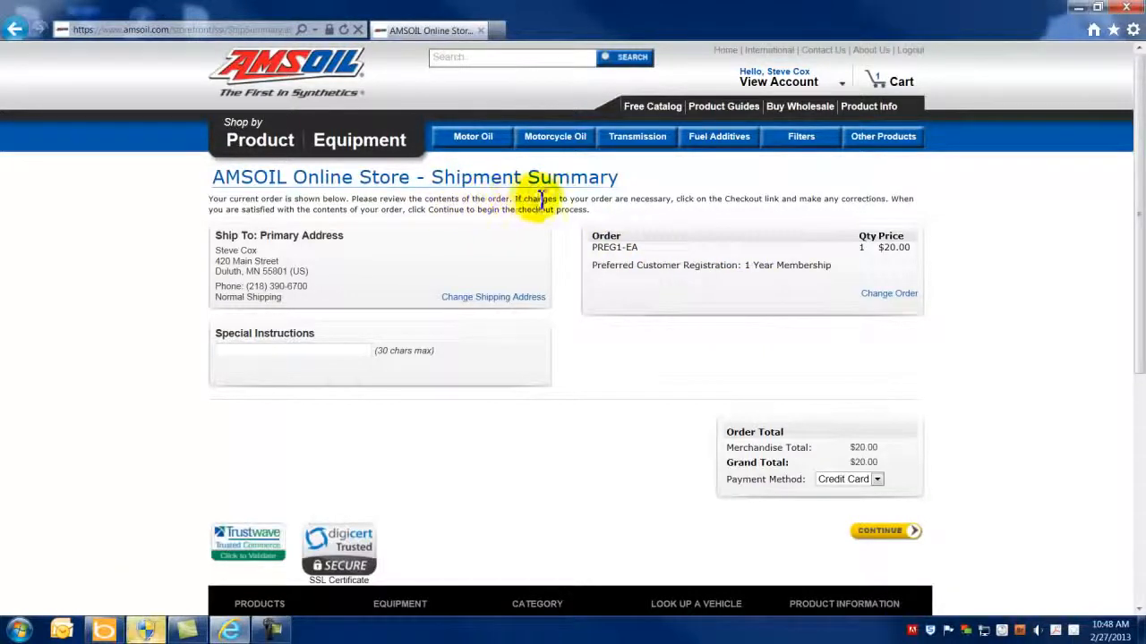
mouse_move(349, 283)
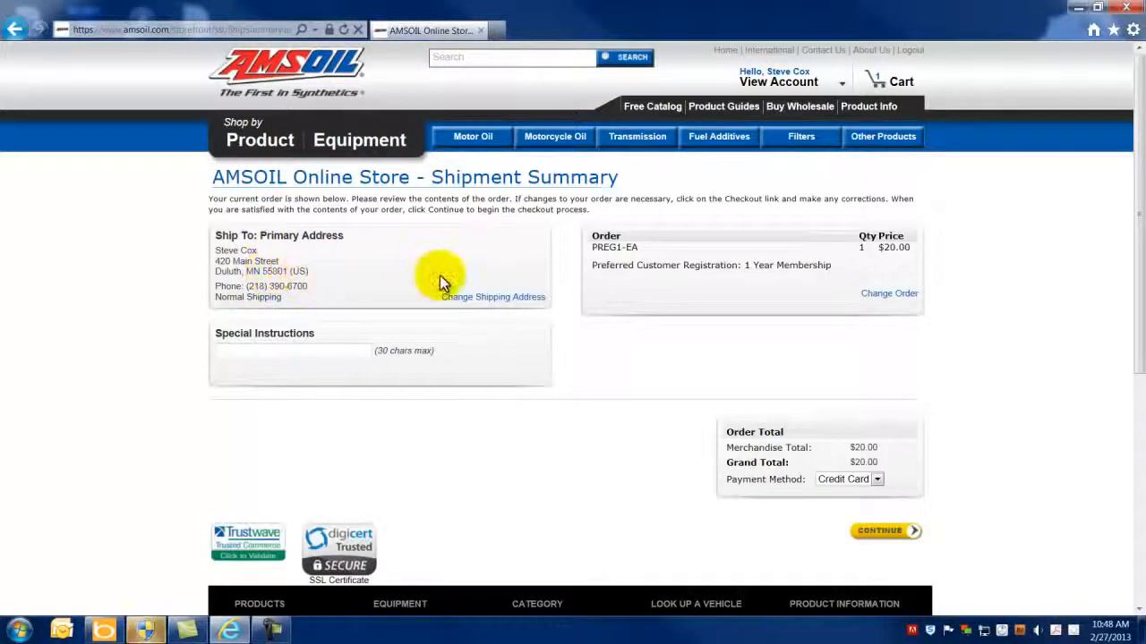
mouse_move(891, 268)
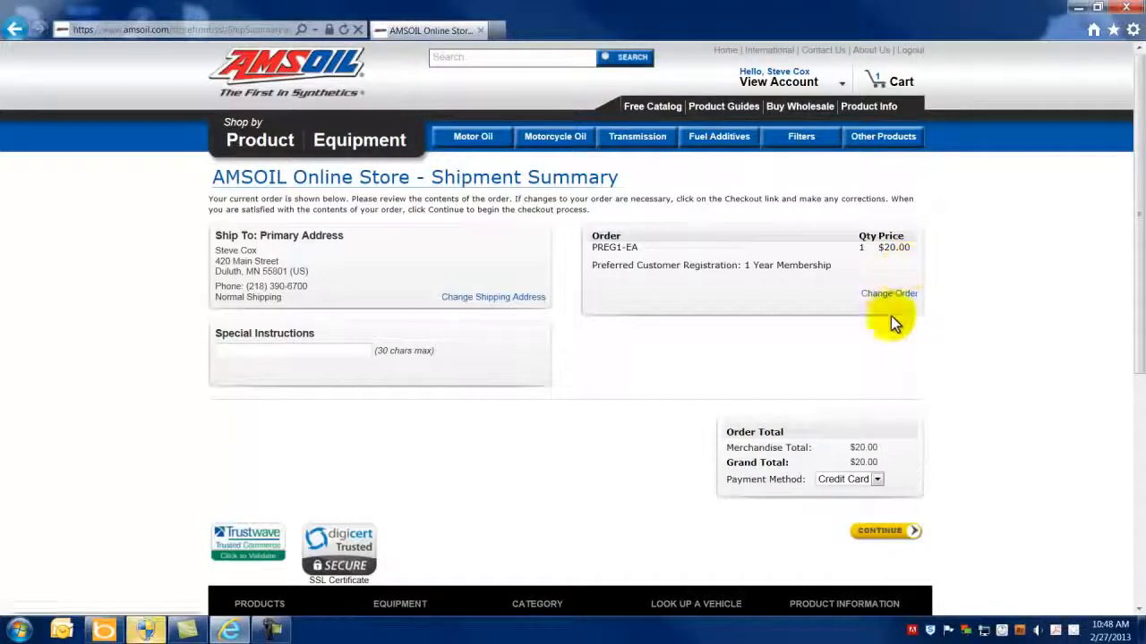
mouse_move(881, 487)
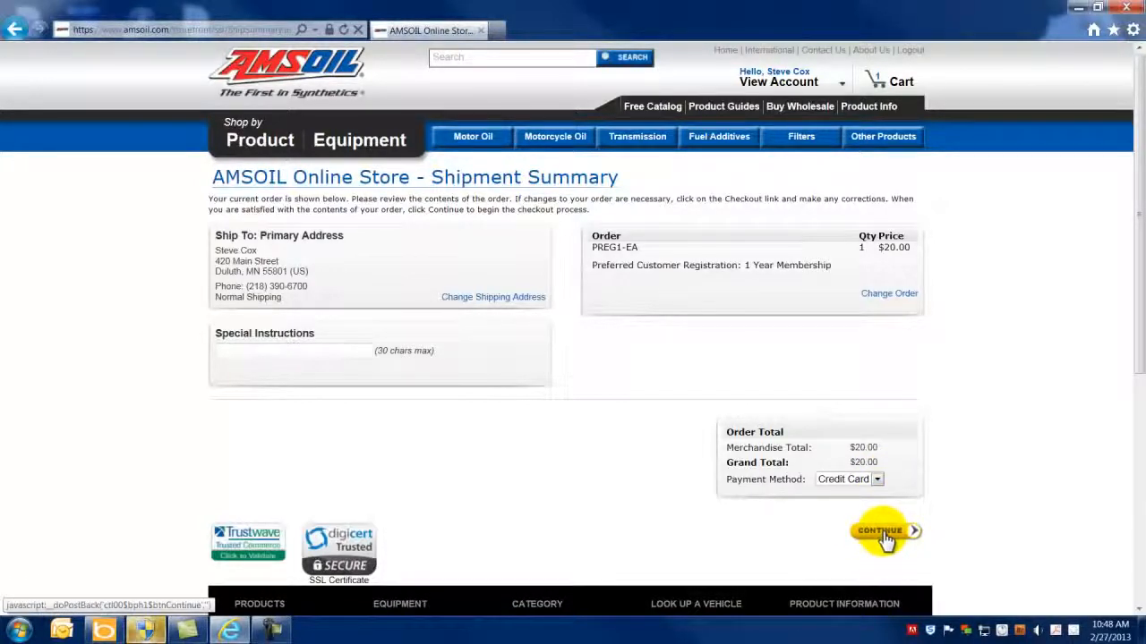
Leave Credit Card as payment method and continue to the Payment Information page.
left_click(881, 530)
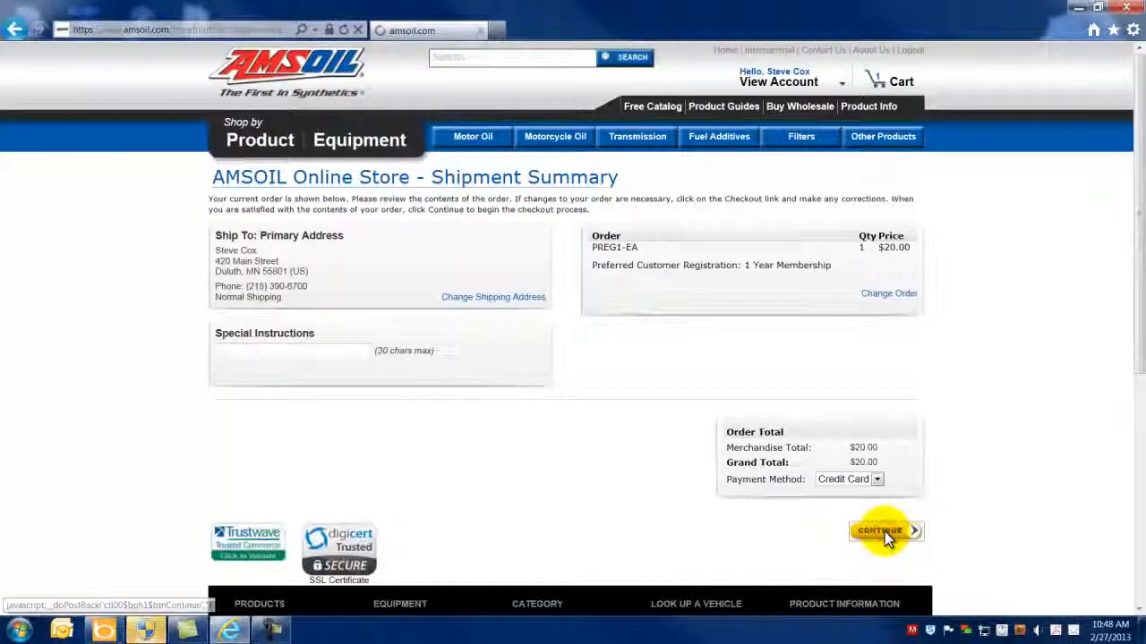
left_click(879, 530)
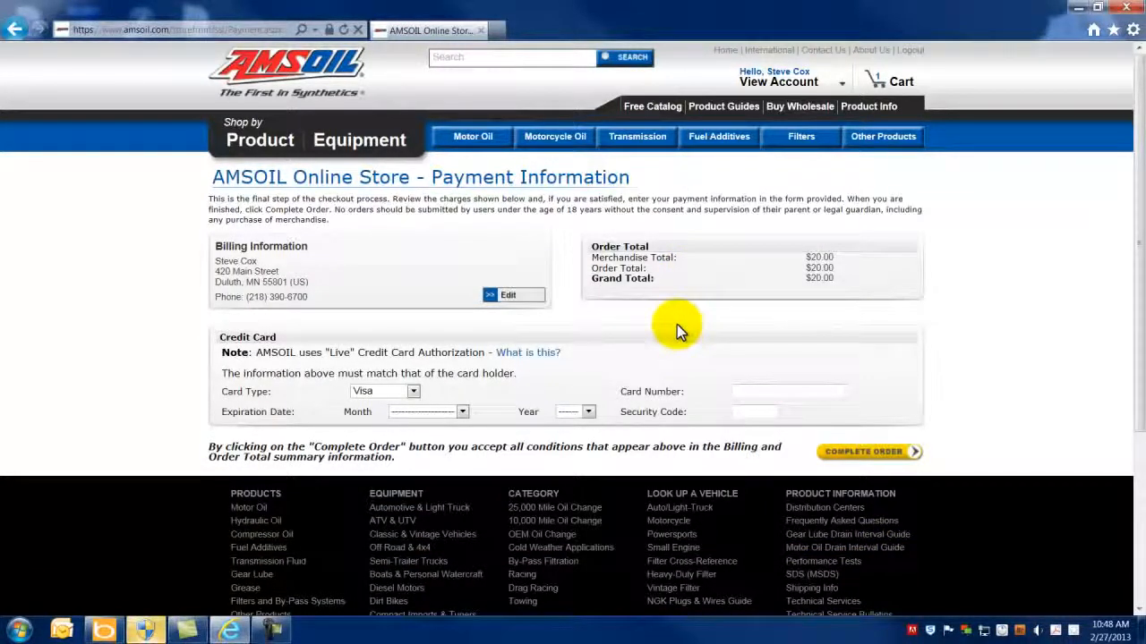
mouse_move(295, 283)
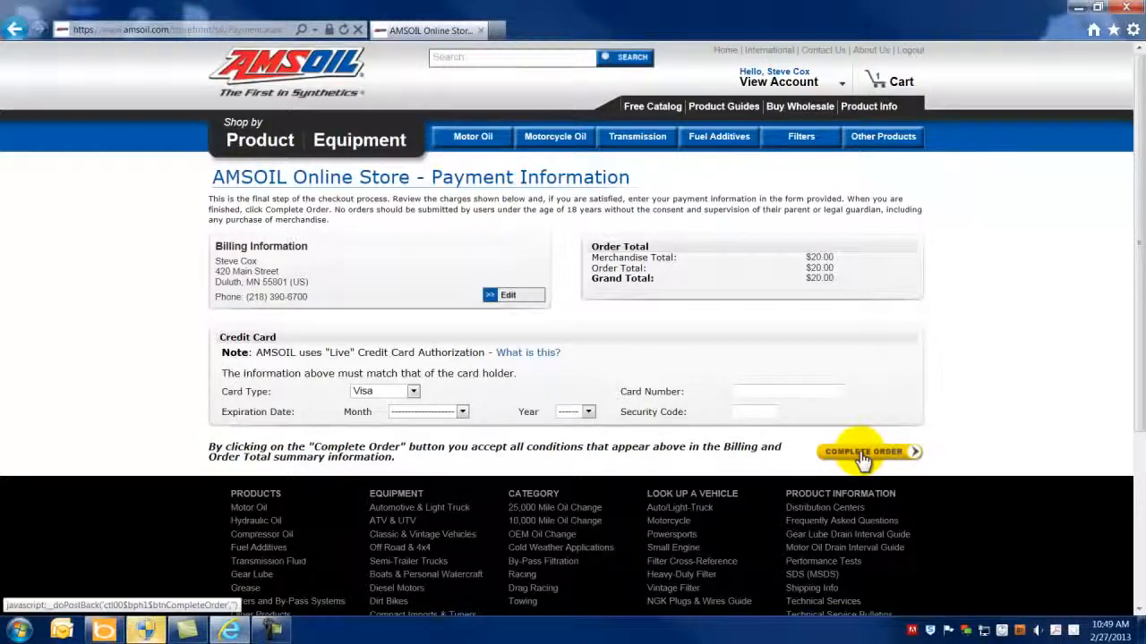
mouse_move(1017, 440)
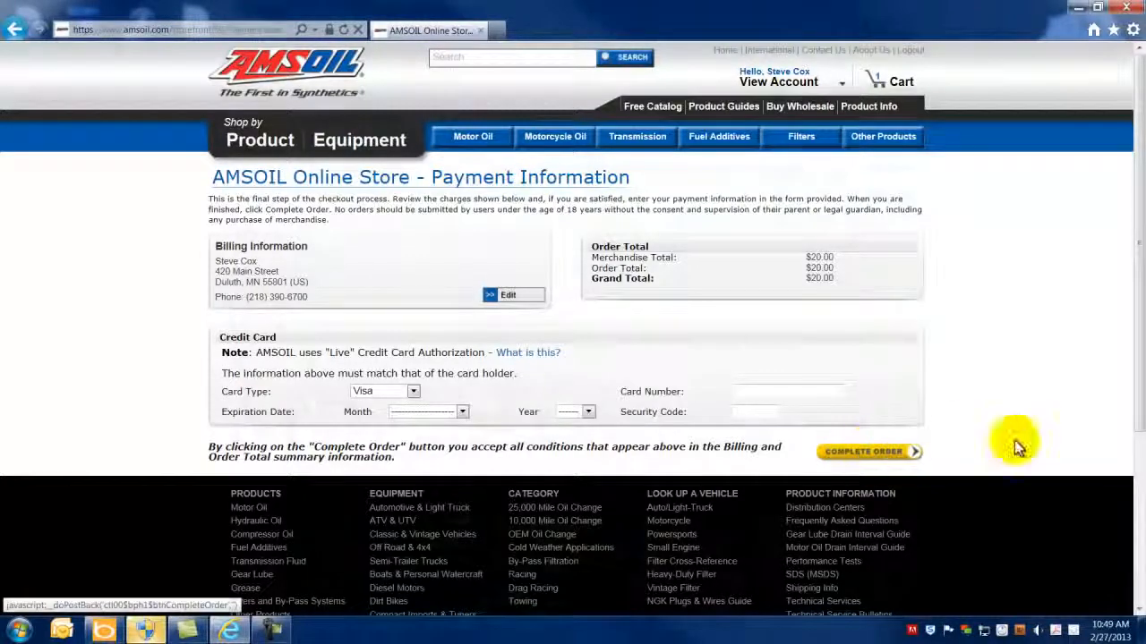